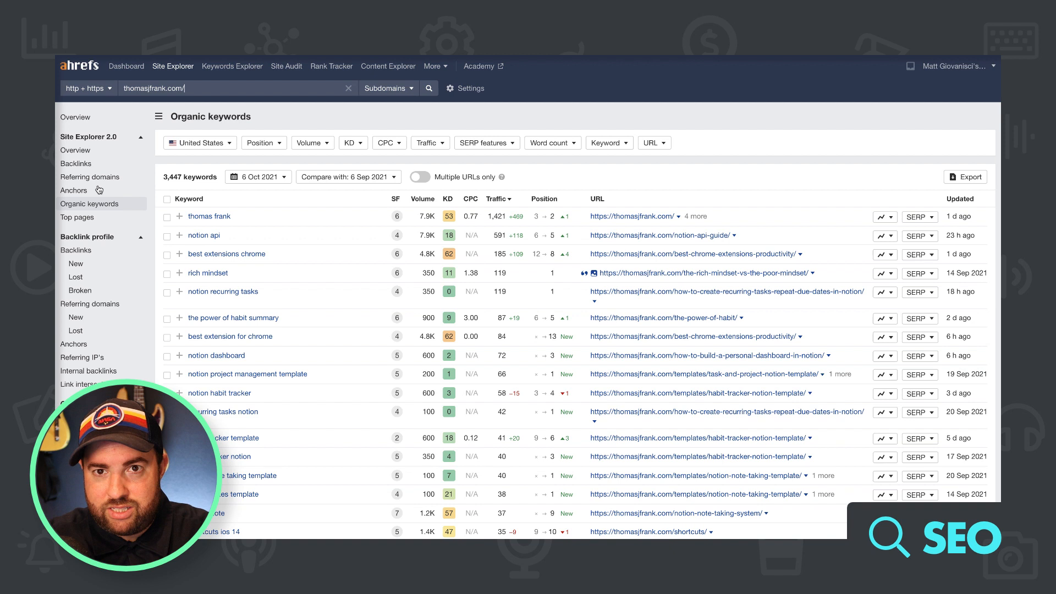
pyautogui.moveTo(180, 187)
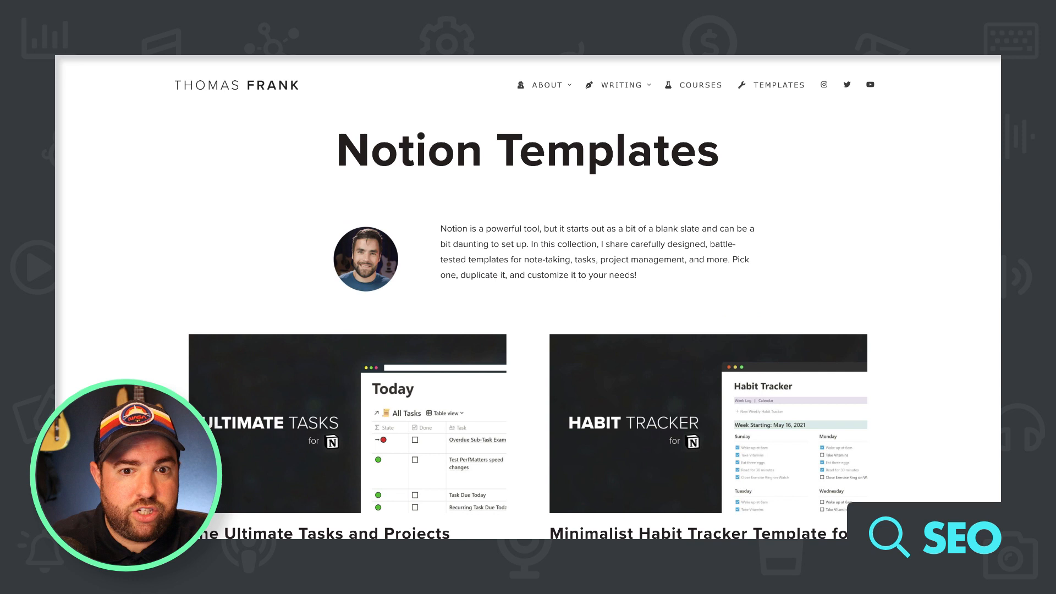
# - Scroll down the Notion article toward the Dragging and Moving Blocks section
pyautogui.scroll(-3)
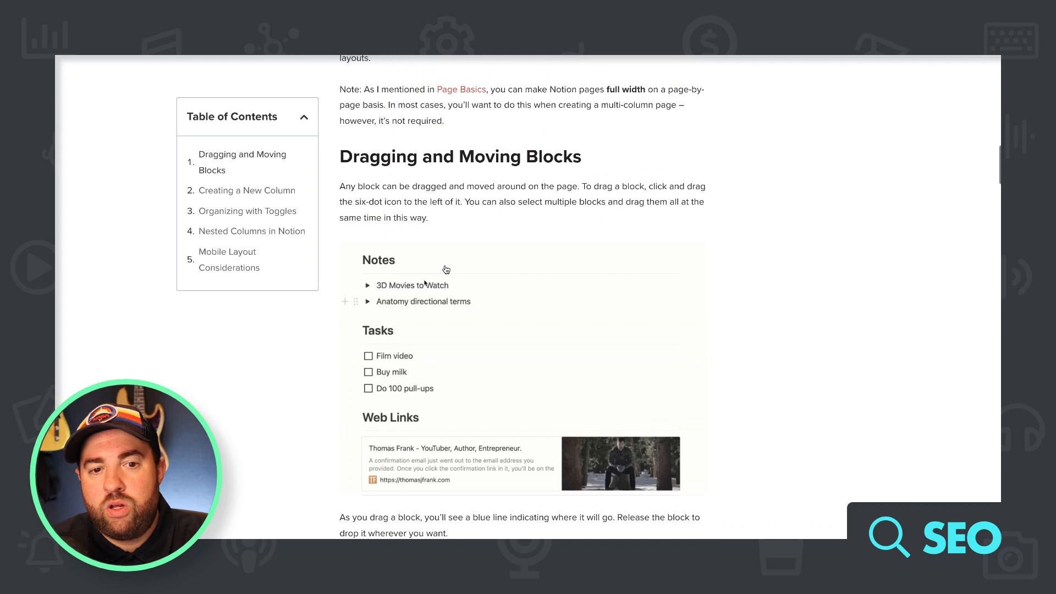
pyautogui.scroll(-3)
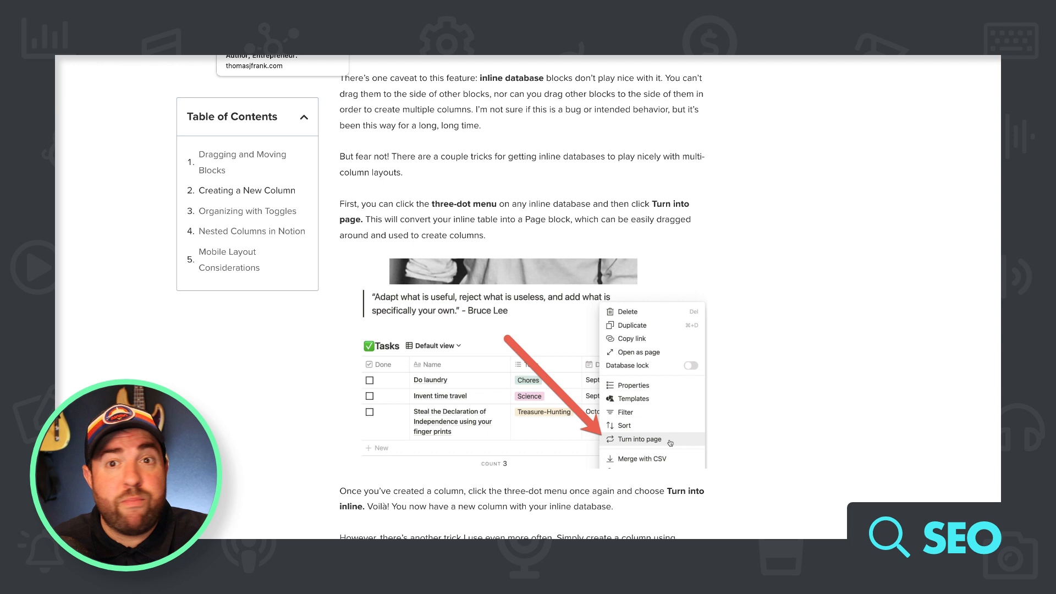
# - Scroll back up the Notion columns article before switching to Ahrefs
pyautogui.scroll(3)
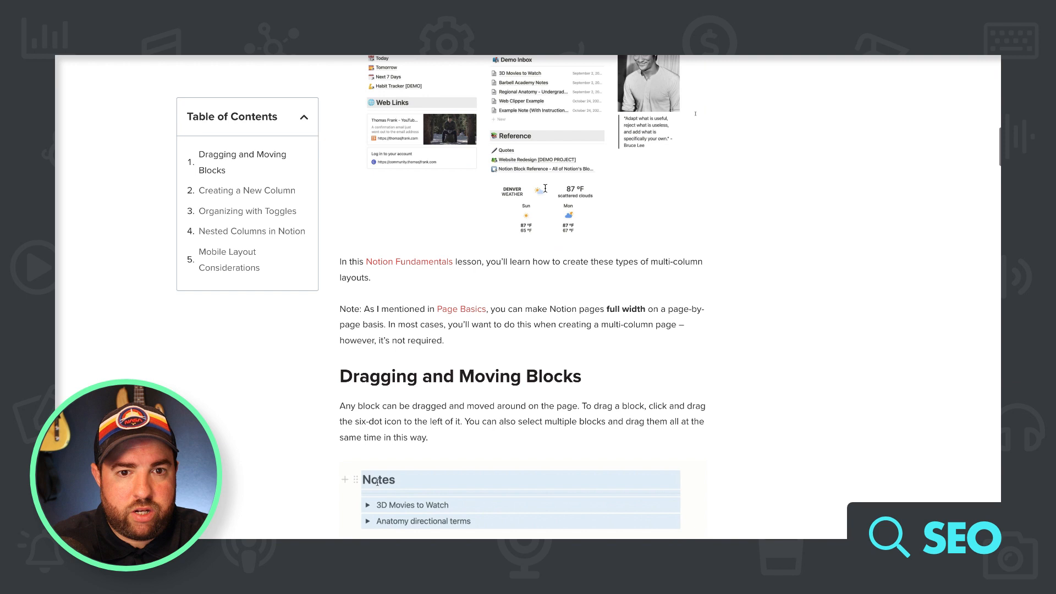
pyautogui.scroll(3)
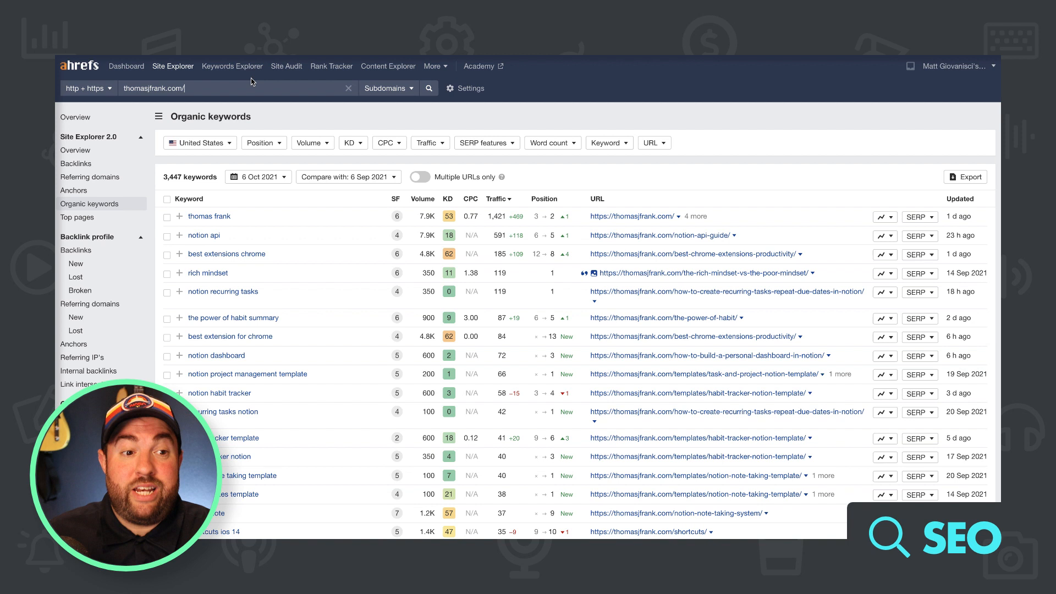
# - Switch from Site Explorer to Keywords Explorer in the Ahrefs navigation bar
pyautogui.click(232, 66)
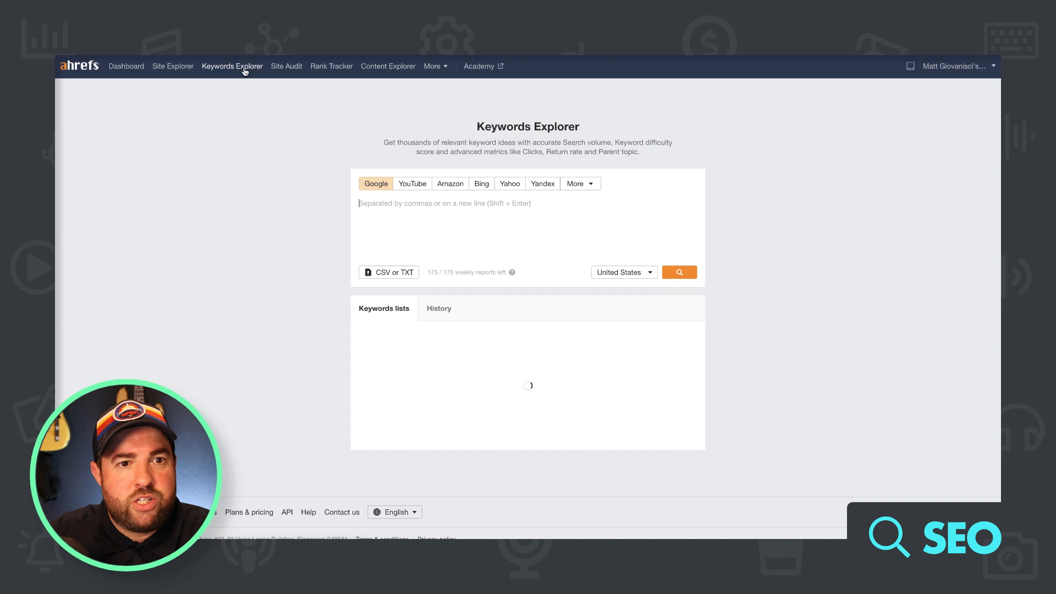
# - Search the keyword 'notion' and show its Matching terms list of 38,073 keyword ideas
pyautogui.click(679, 271)
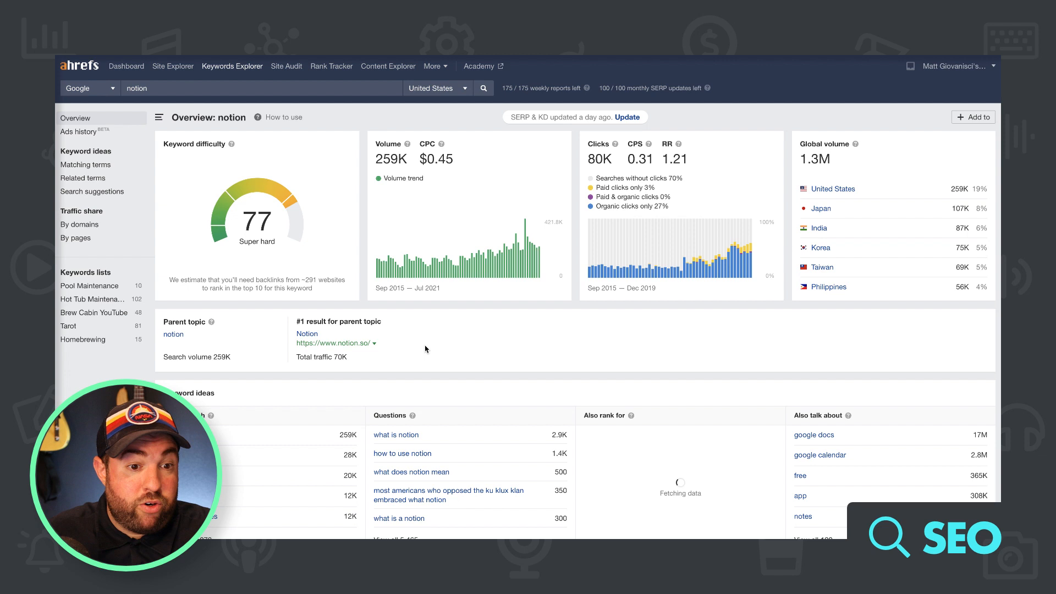
pyautogui.scroll(-3)
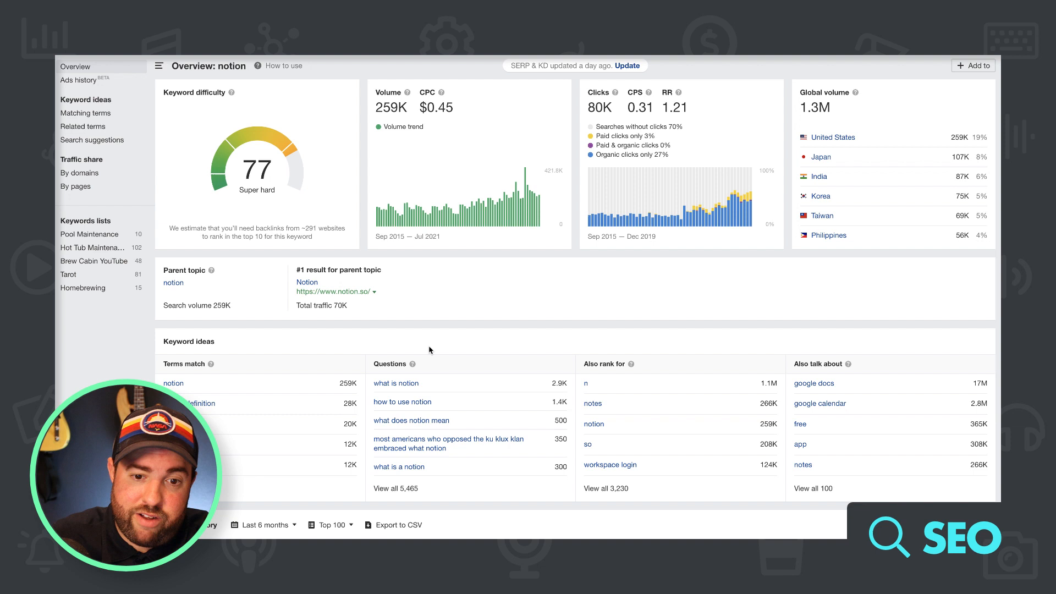
pyautogui.click(85, 114)
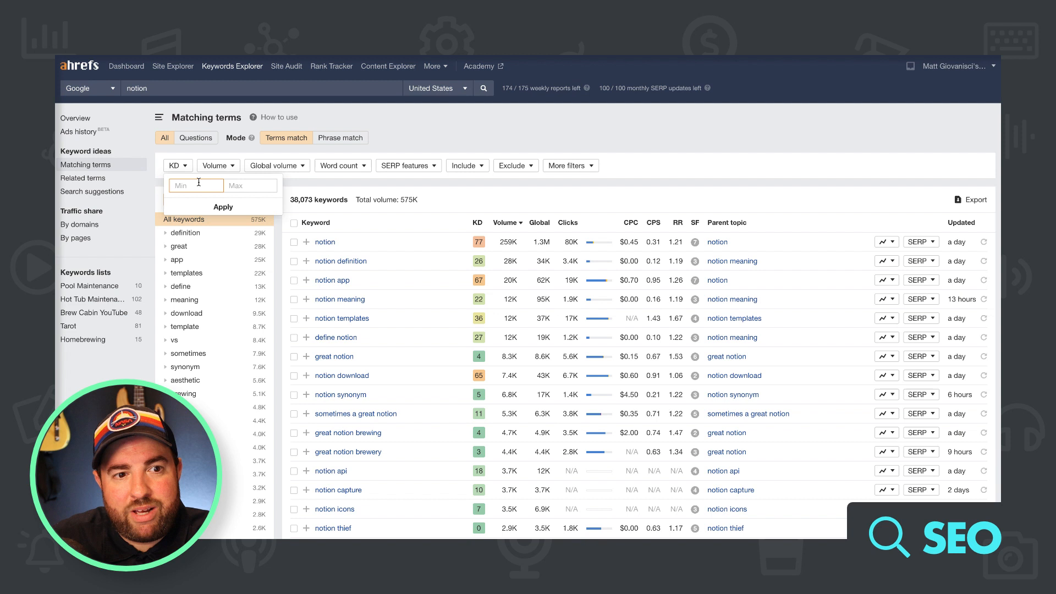
pyautogui.click(223, 206)
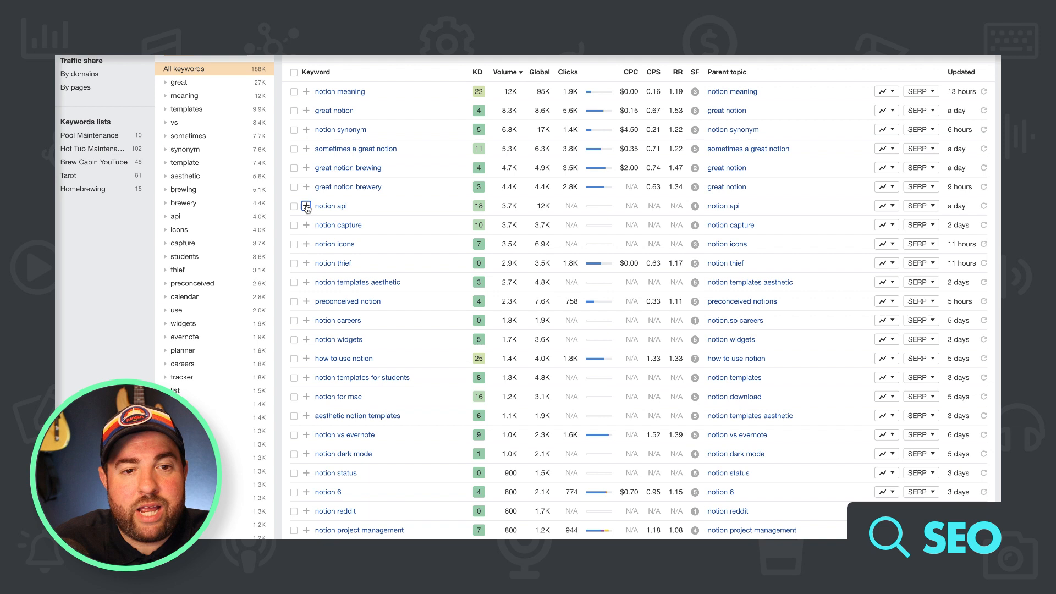
pyautogui.scroll(-3)
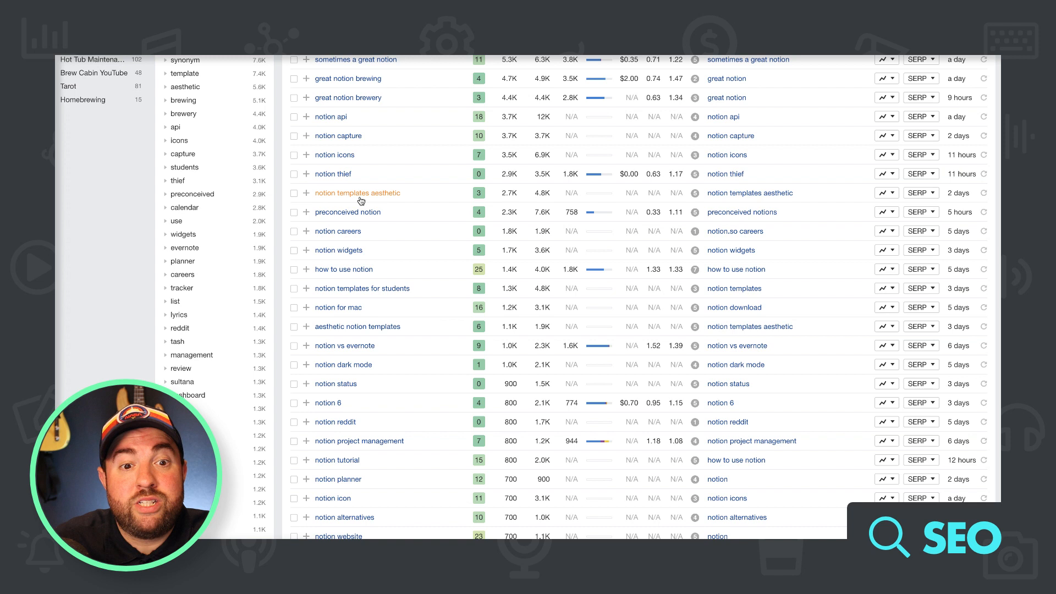
pyautogui.moveTo(433, 202)
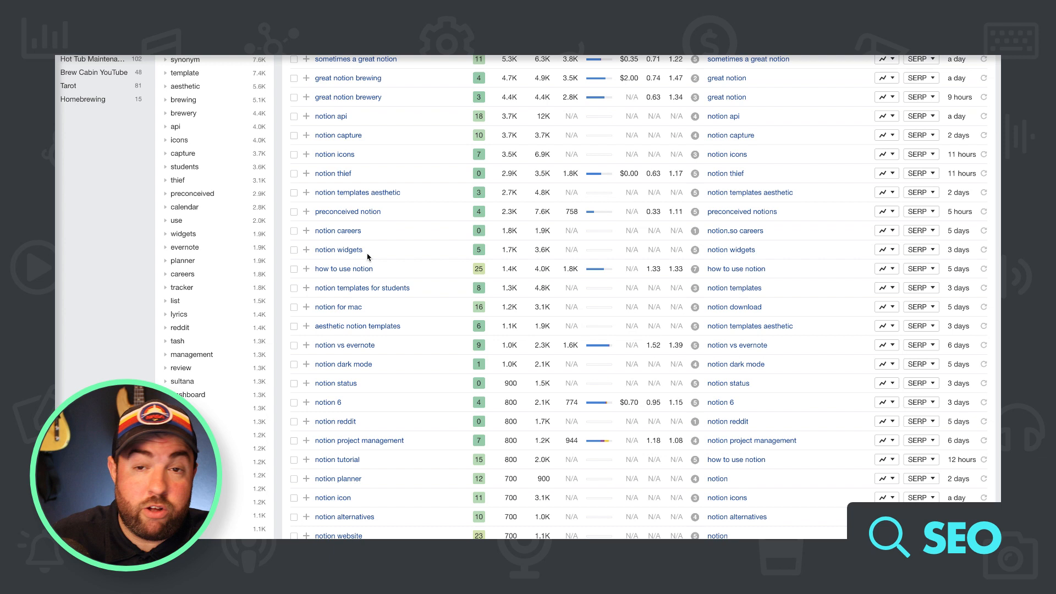
pyautogui.moveTo(473, 272)
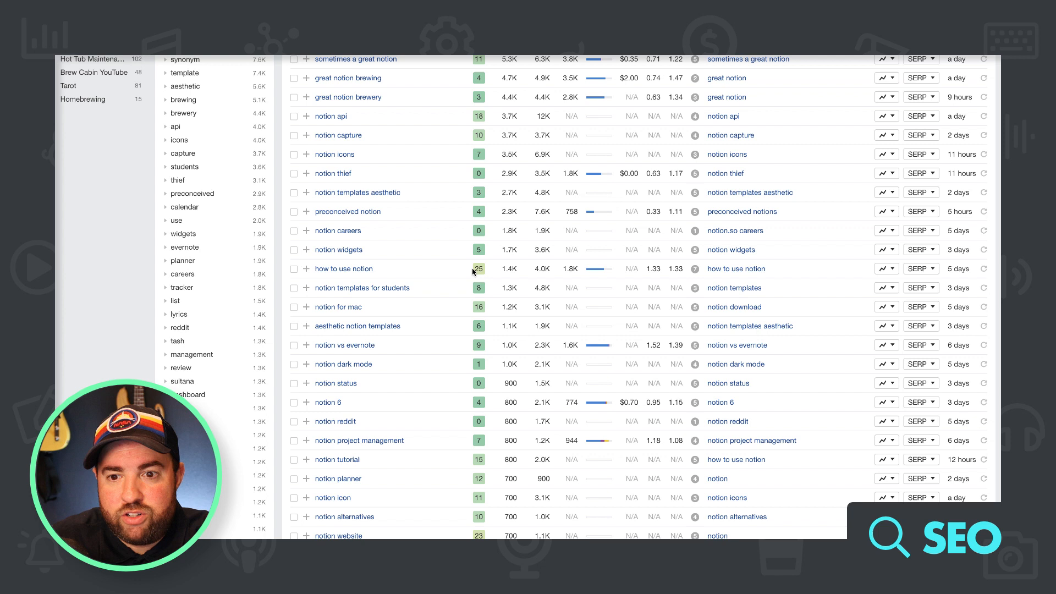
pyautogui.moveTo(362, 287)
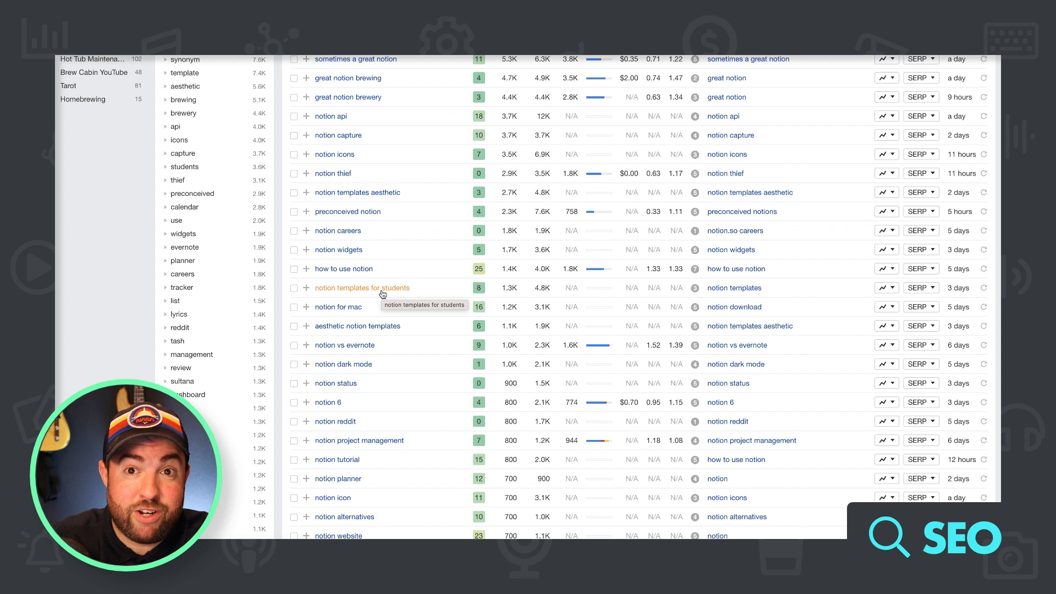
pyautogui.scroll(-3)
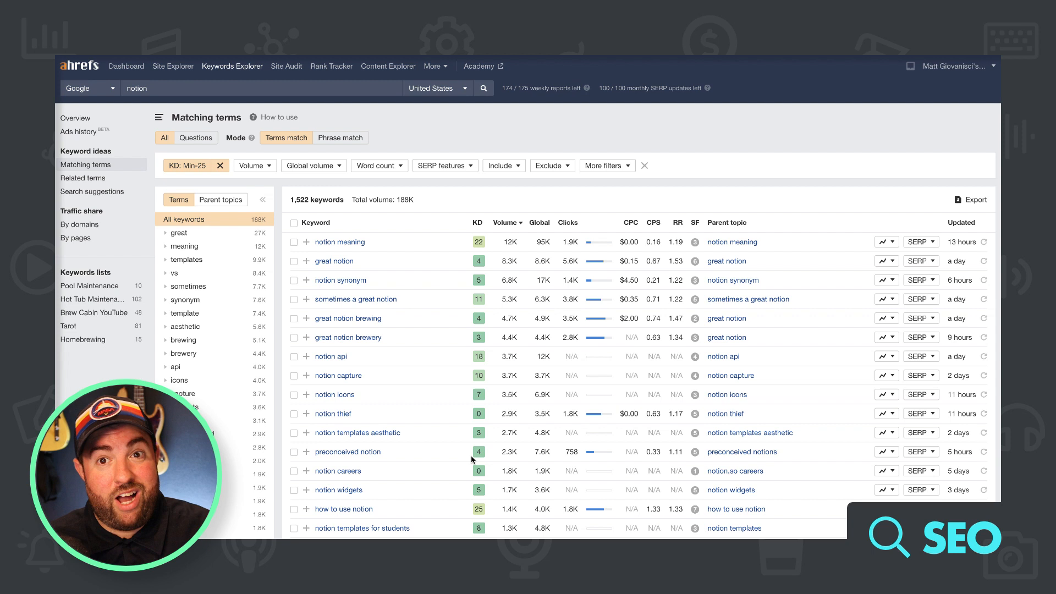
pyautogui.scroll(-3)
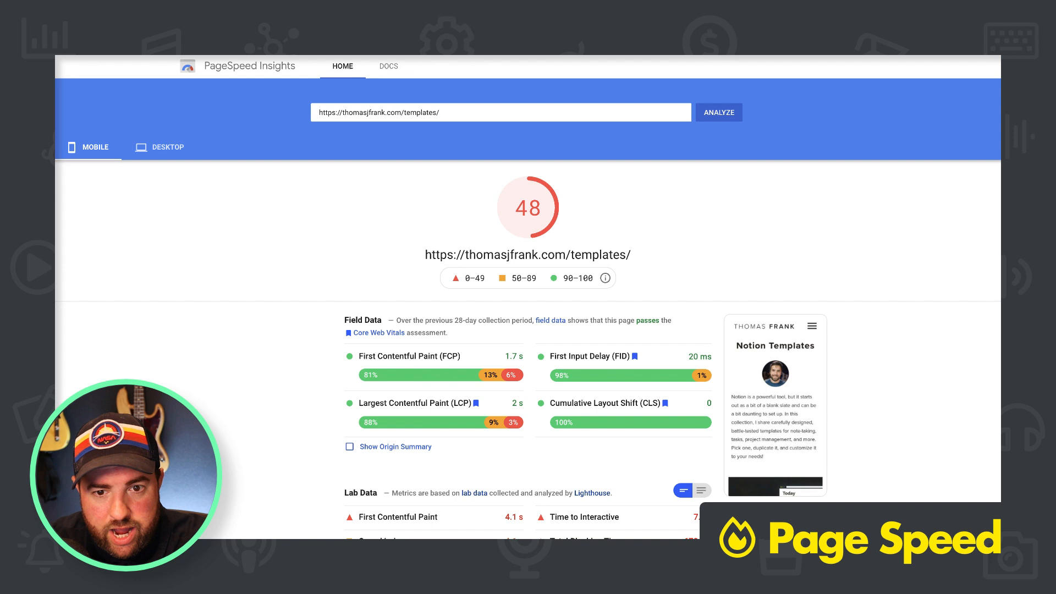
# - Scroll past the Field and Lab Data and expand the Eliminate render-blocking resources opportunity
pyautogui.scroll(-3)
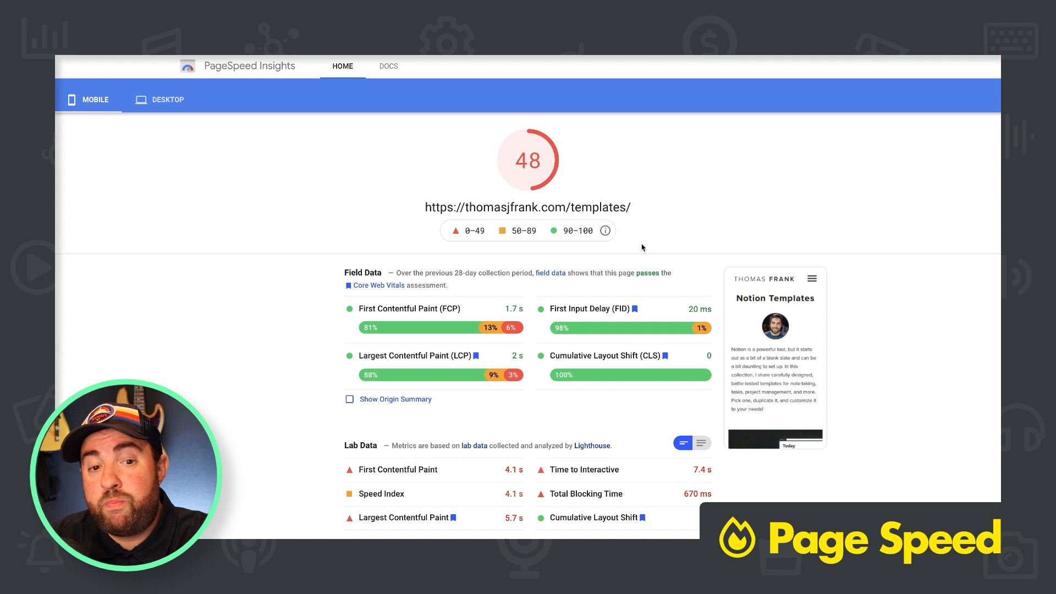
pyautogui.scroll(-3)
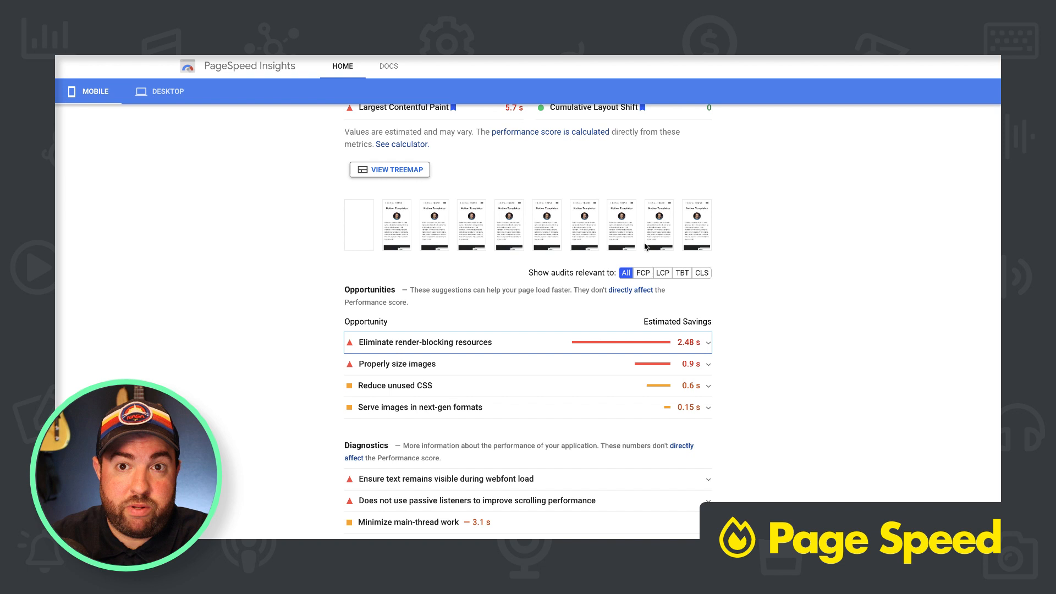
pyautogui.click(707, 341)
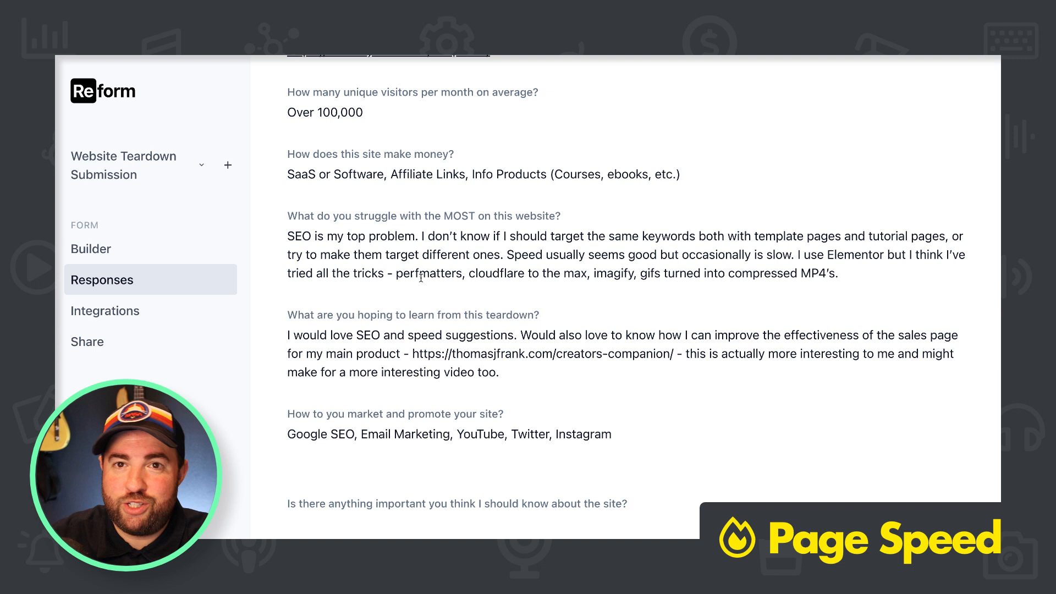
# - Select the submission's answers about slow speed and the optimisation tricks already tried
pyautogui.doubleClick(499, 274)
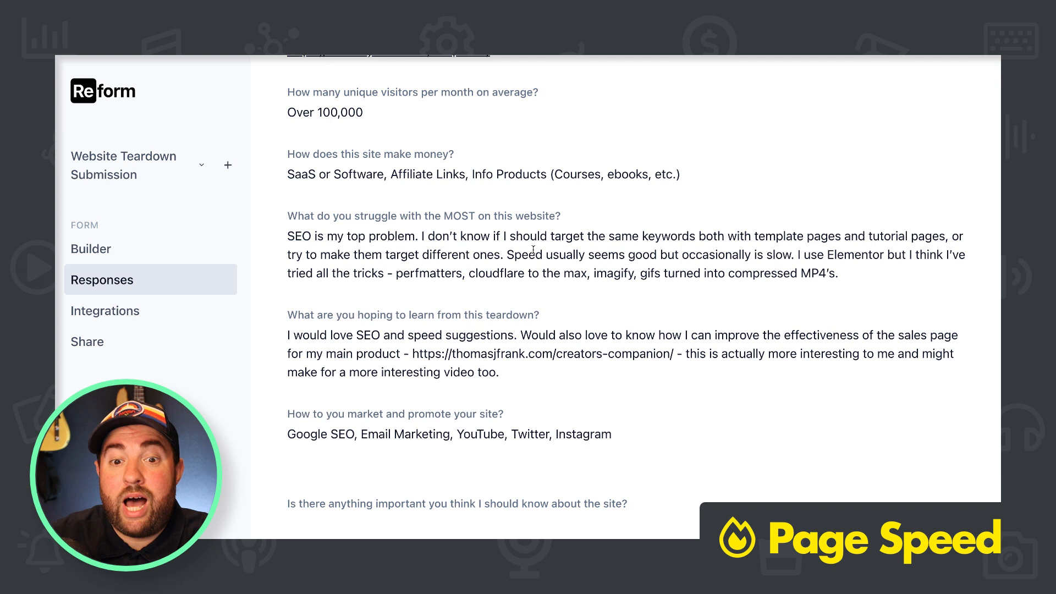
pyautogui.doubleClick(608, 274)
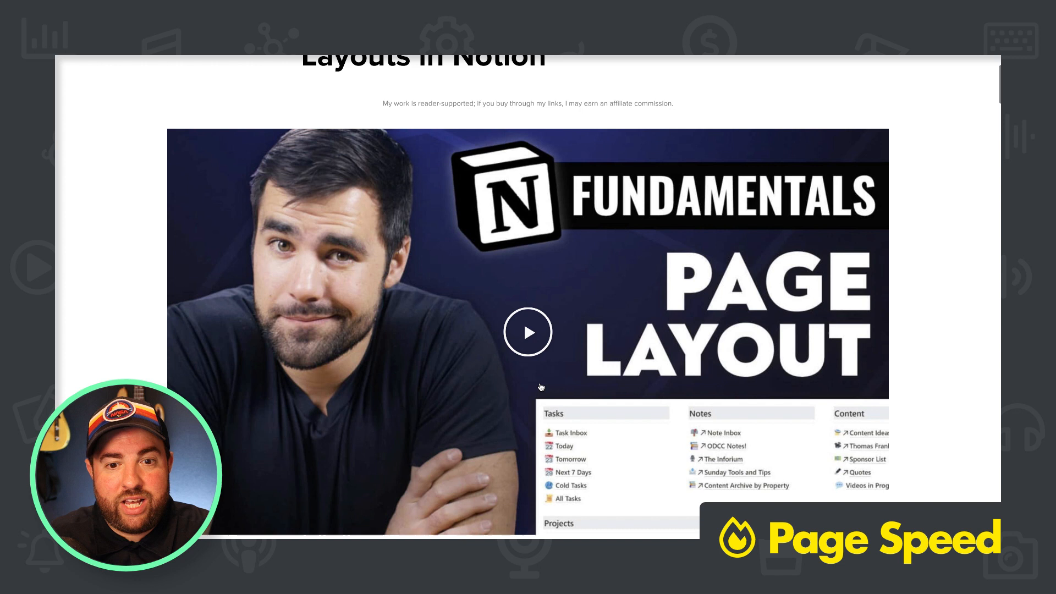
# - Scroll the Layouts in Notion article and view its HTML page source
pyautogui.scroll(-3)
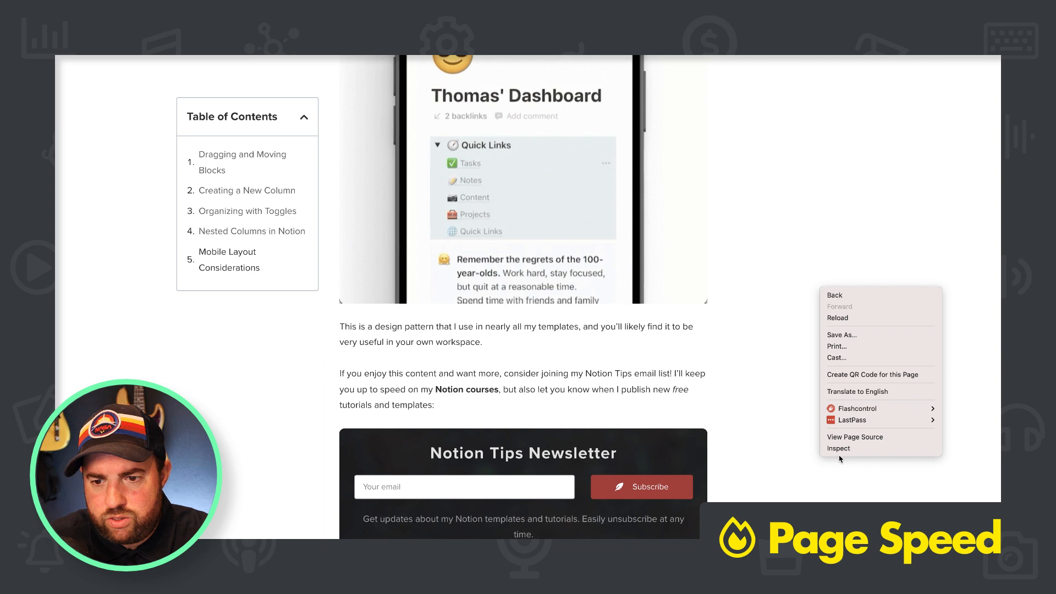
pyautogui.click(855, 437)
pyautogui.write('wp ')
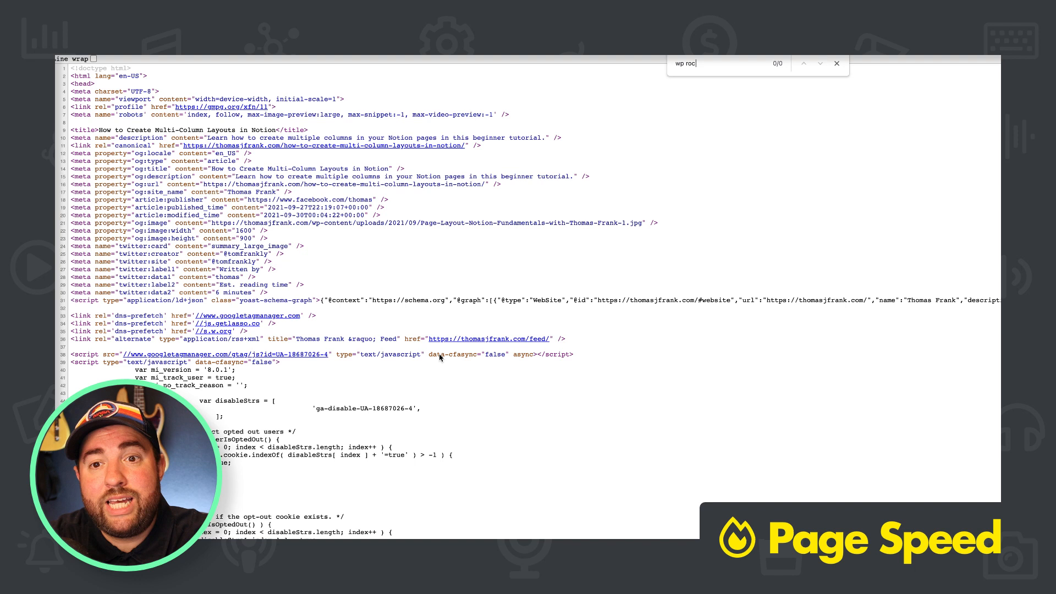
# - Search the page source for 'rocket', finding the single Cloudflare rocket-loader.min.js script
pyautogui.write('rocket')
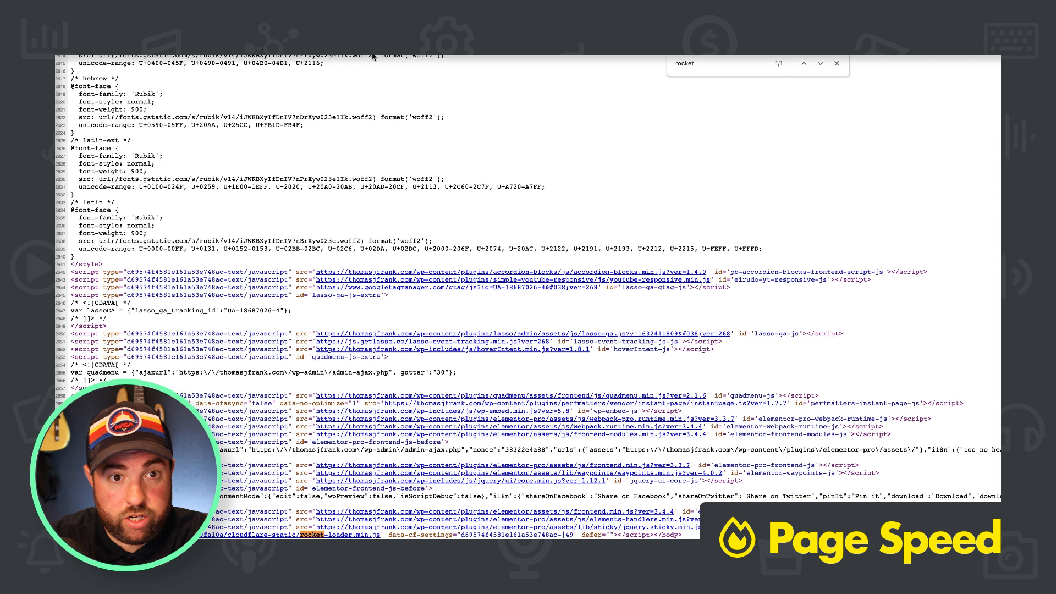
pyautogui.click(836, 63)
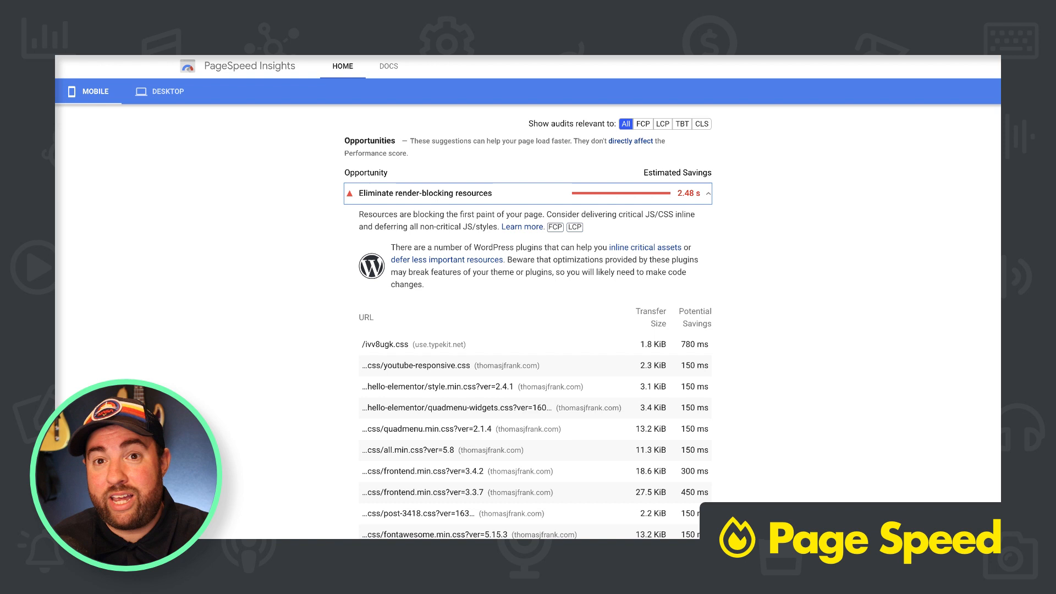
# - Expand Eliminate render-blocking resources to list the blocking CSS files and their savings
pyautogui.scroll(3)
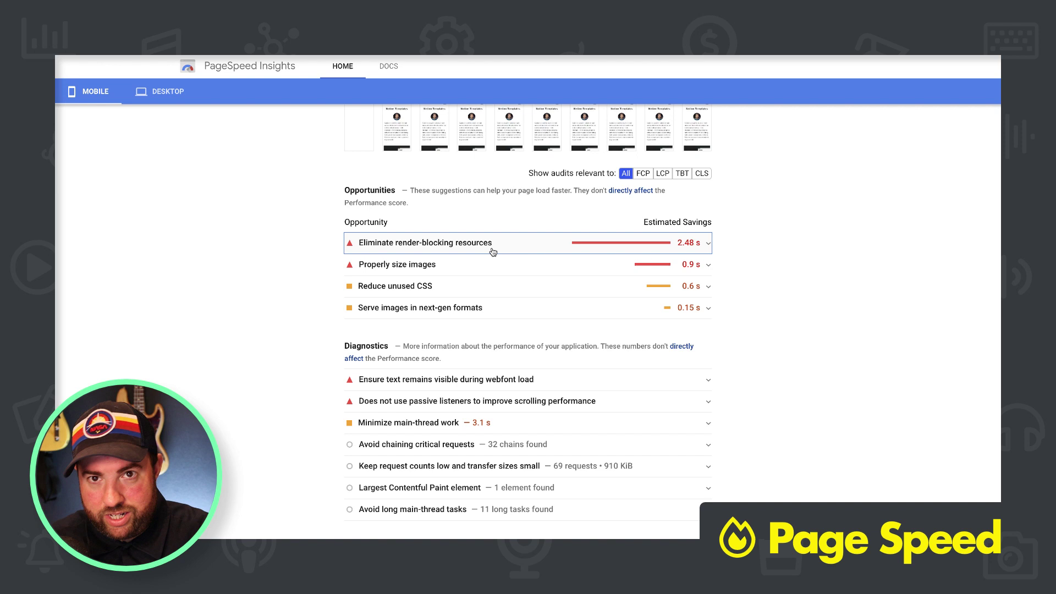
pyautogui.click(425, 242)
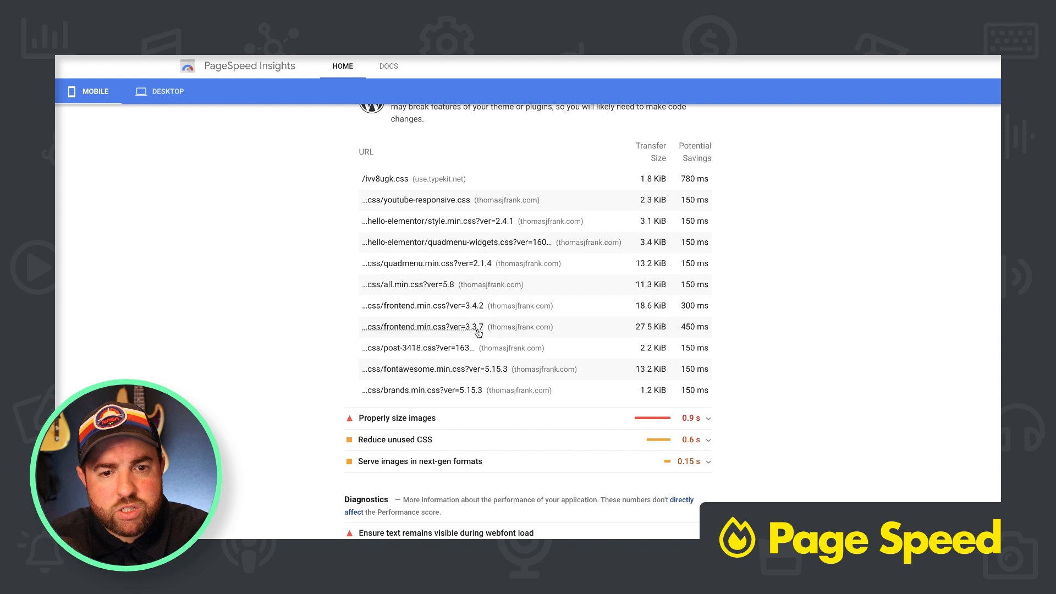
pyautogui.moveTo(438, 331)
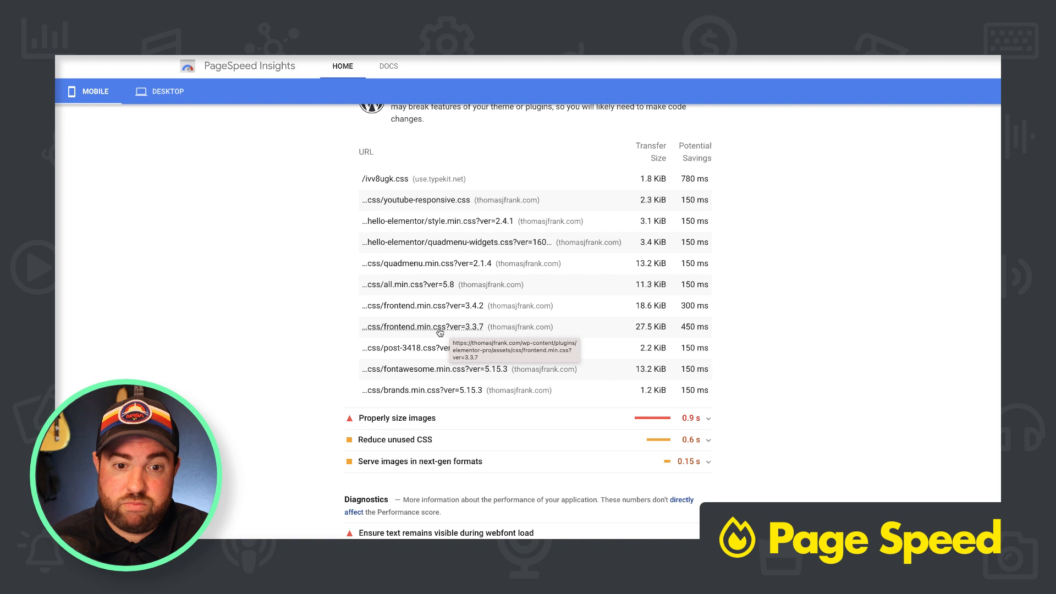
pyautogui.moveTo(450, 305)
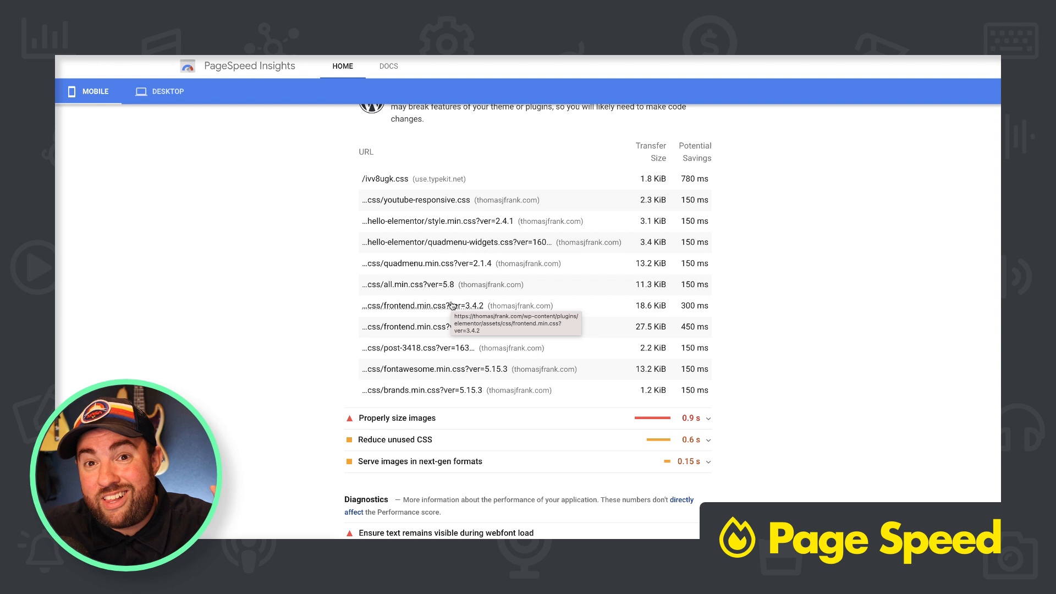
pyautogui.moveTo(424, 292)
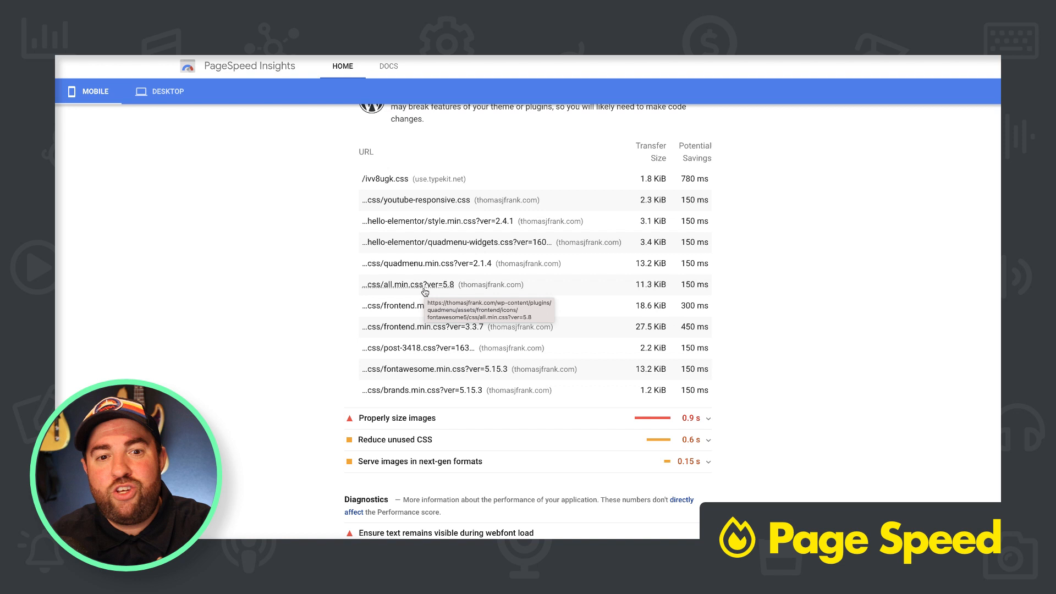
pyautogui.moveTo(526, 323)
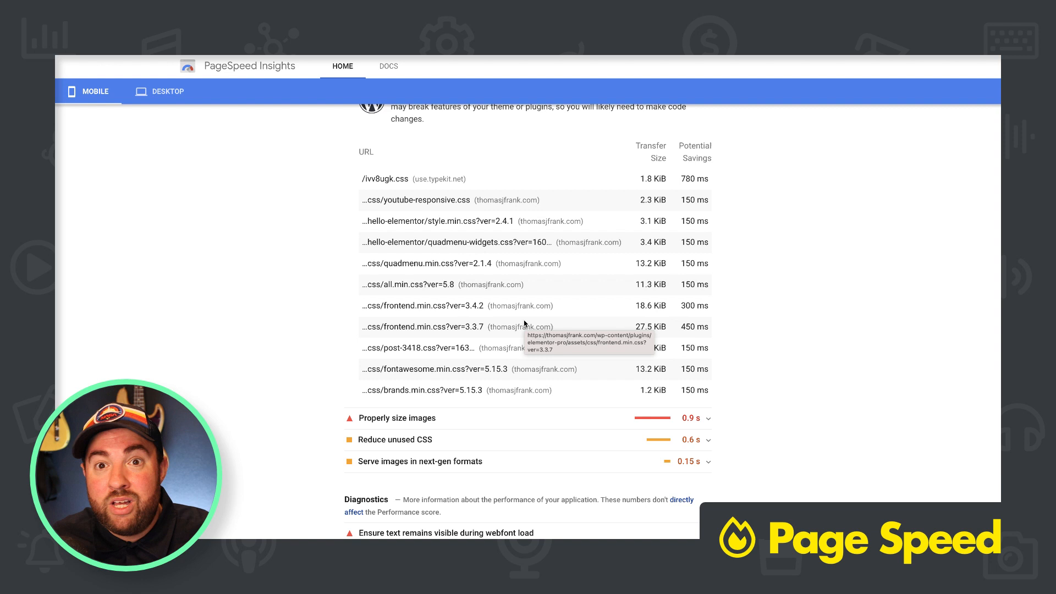
pyautogui.scroll(-3)
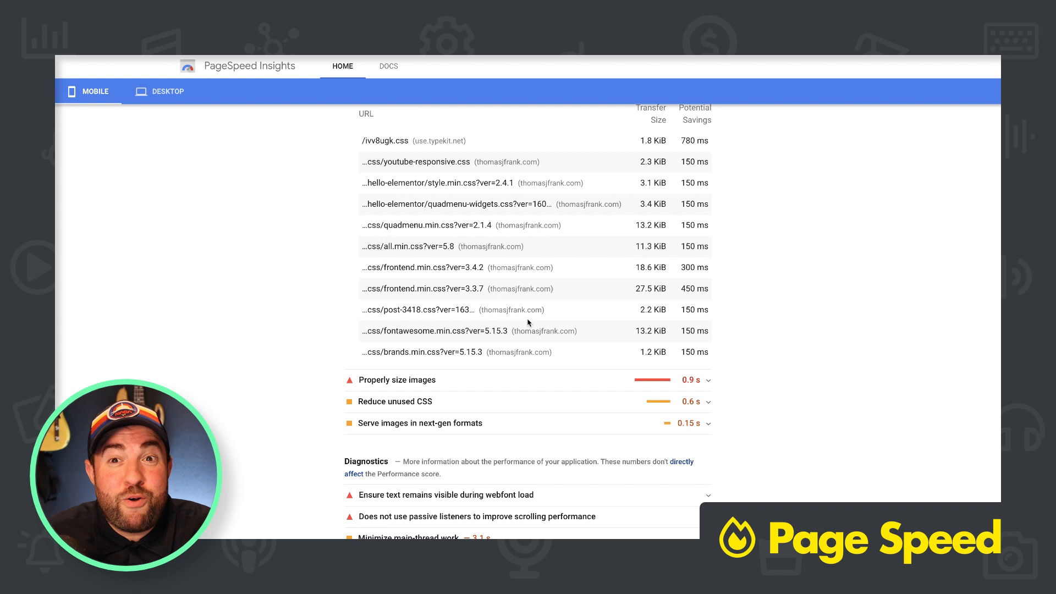
pyautogui.scroll(3)
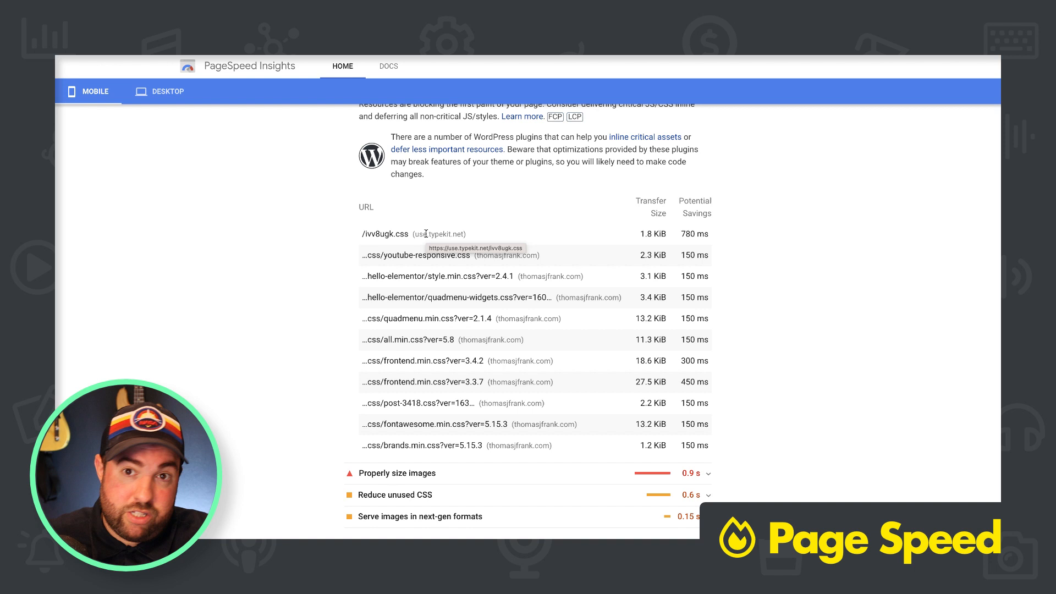
pyautogui.scroll(-3)
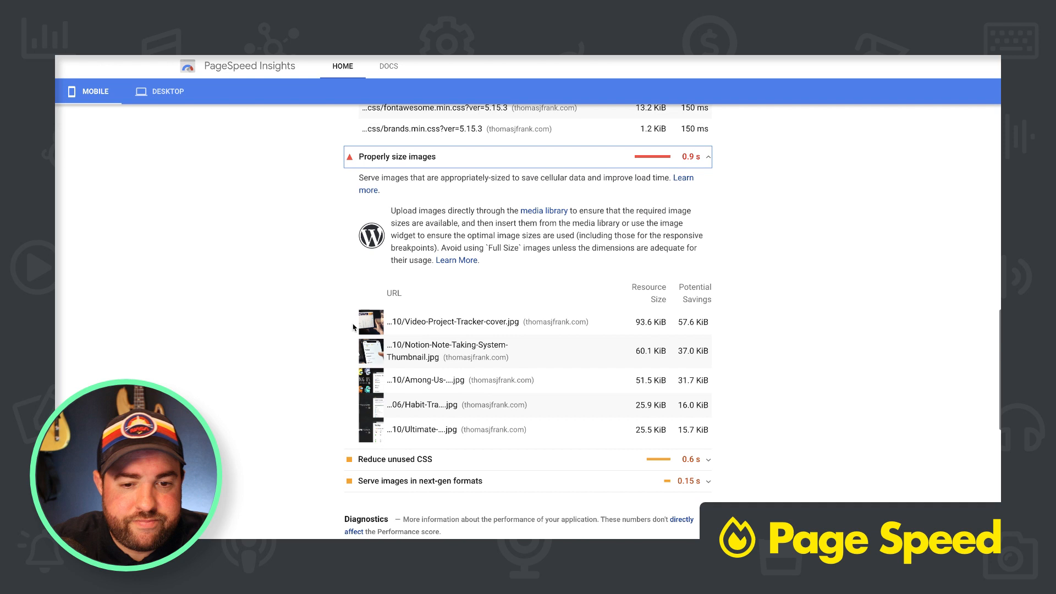
pyautogui.moveTo(456, 307)
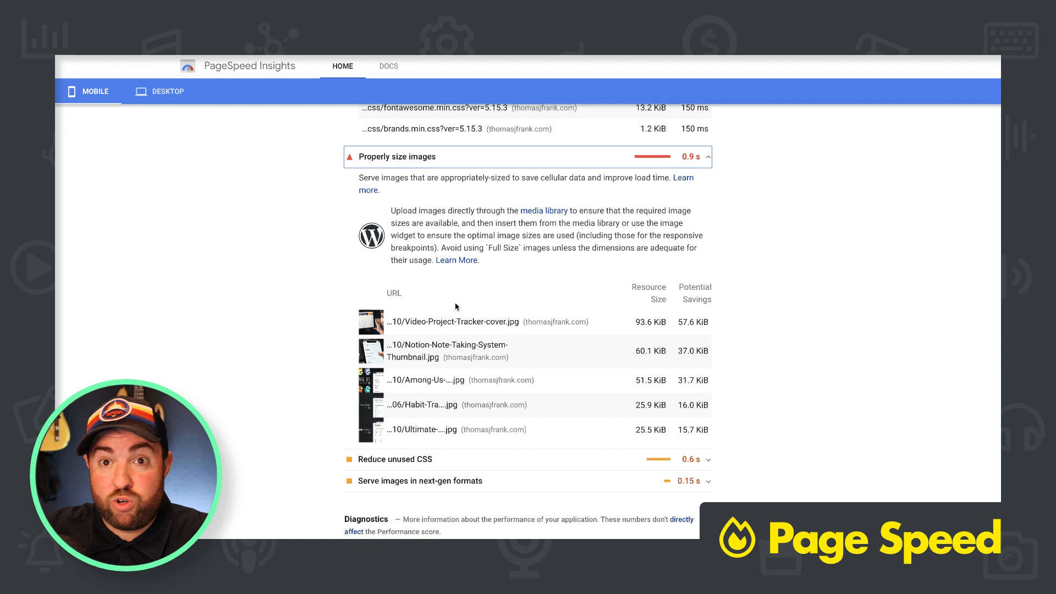
# - Scroll through the oversized image list down to the Diagnostics audits
pyautogui.scroll(-3)
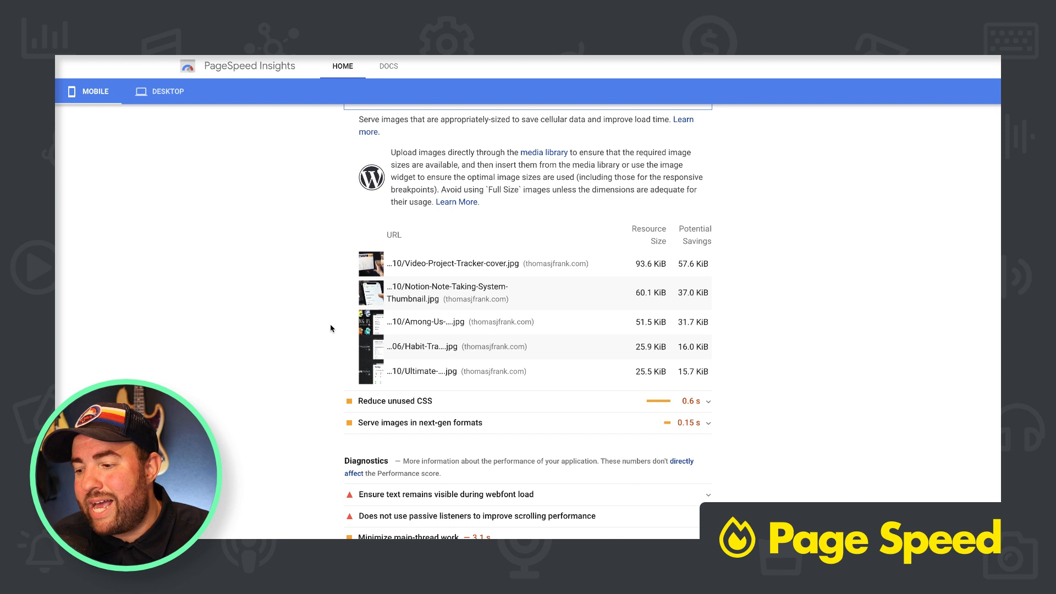
pyautogui.scroll(-3)
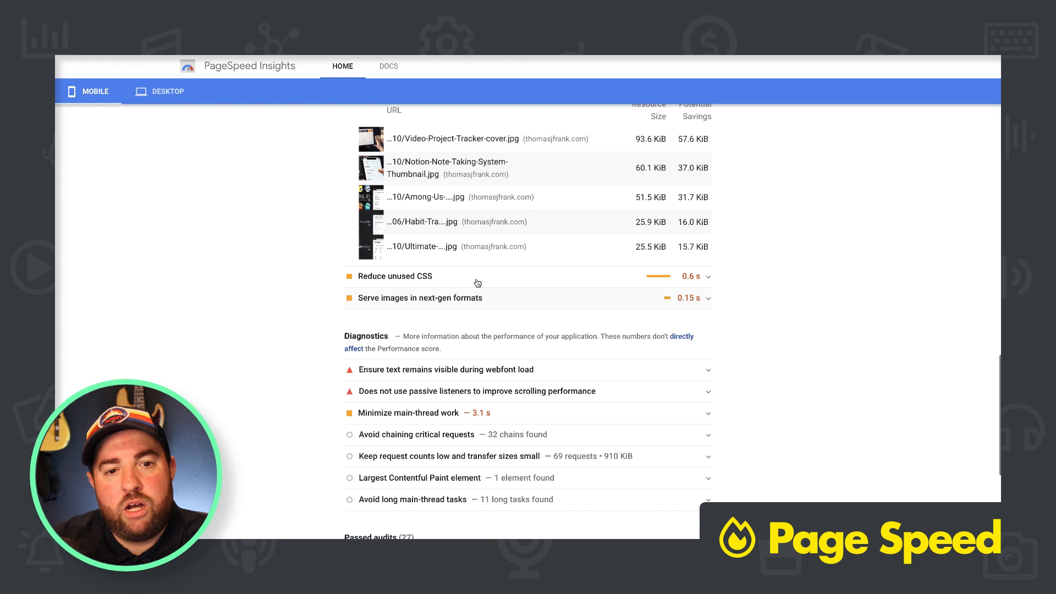
# - Expand Reduce unused CSS and Serve images in next-gen formats and read their mobile savings details
pyautogui.click(395, 275)
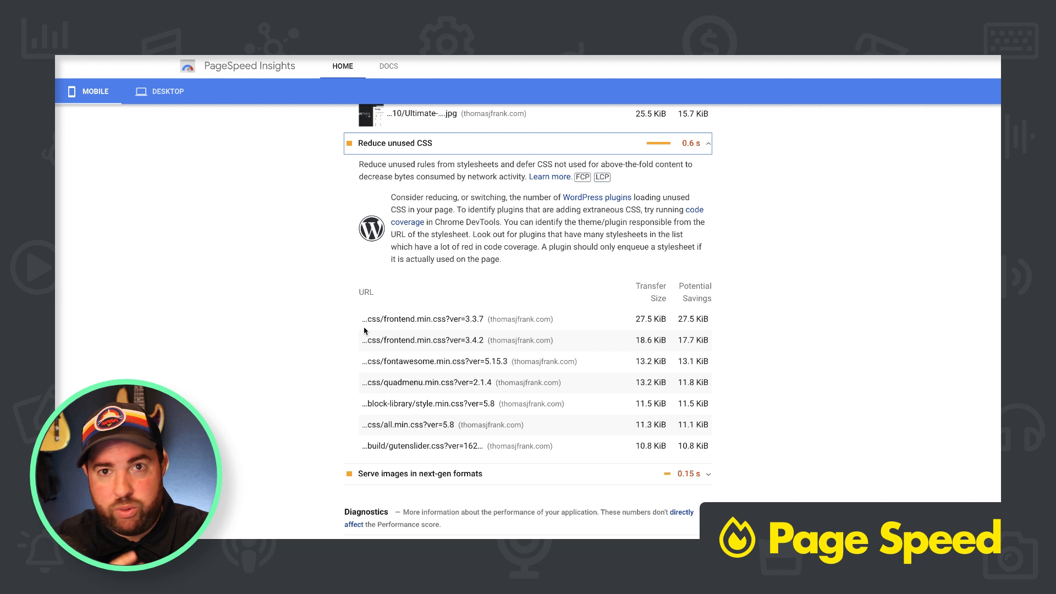
pyautogui.moveTo(393, 406)
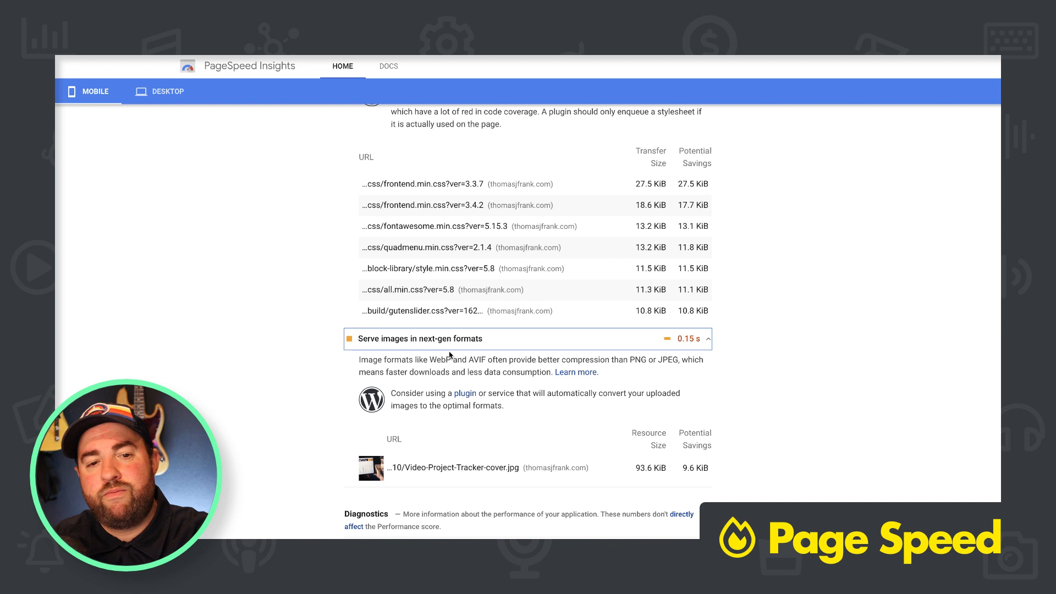
pyautogui.scroll(3)
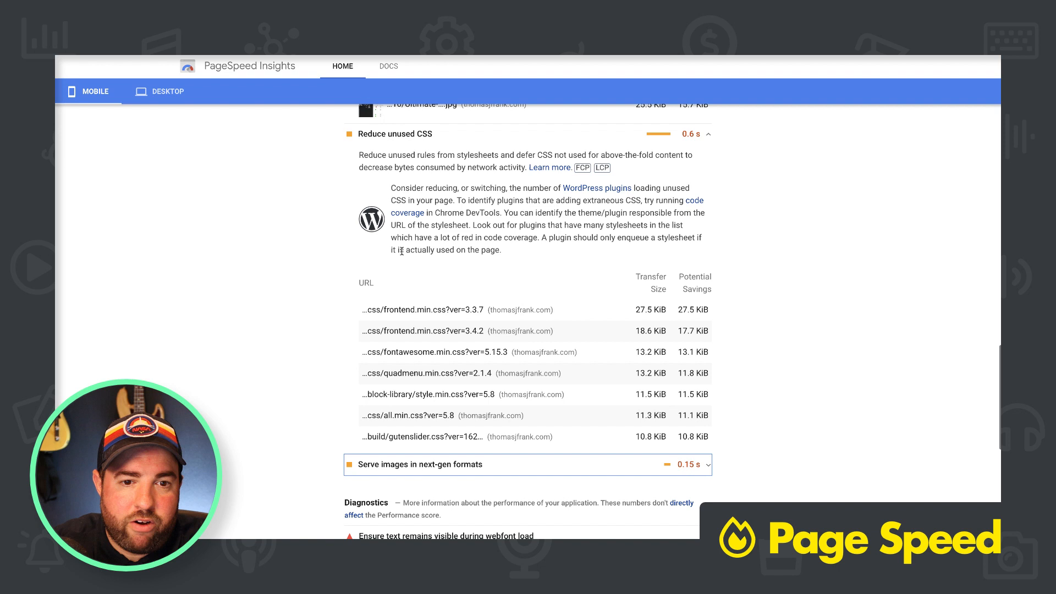
pyautogui.scroll(-3)
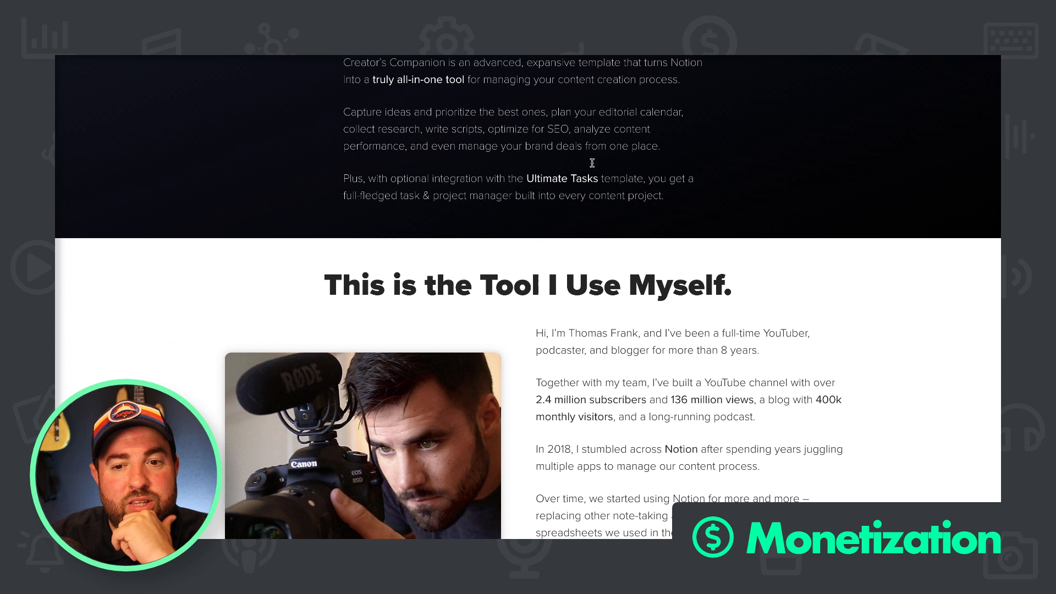
# - Browse the sales page's features, testimonials and $99 Base / $129 Ultimate Tasks Edition pricing, then return to the top
pyautogui.scroll(-3)
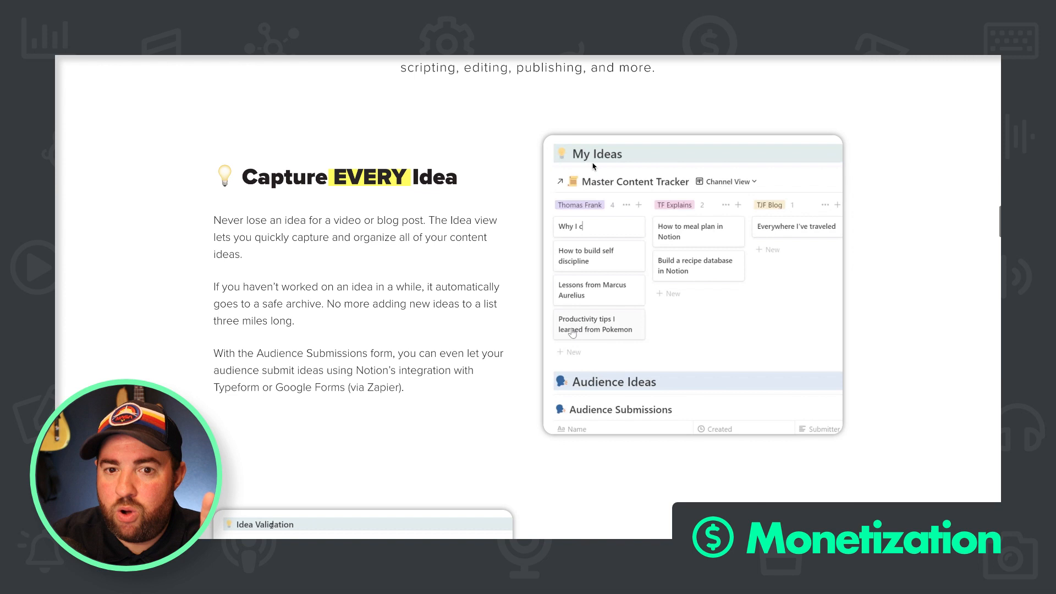
pyautogui.scroll(-3)
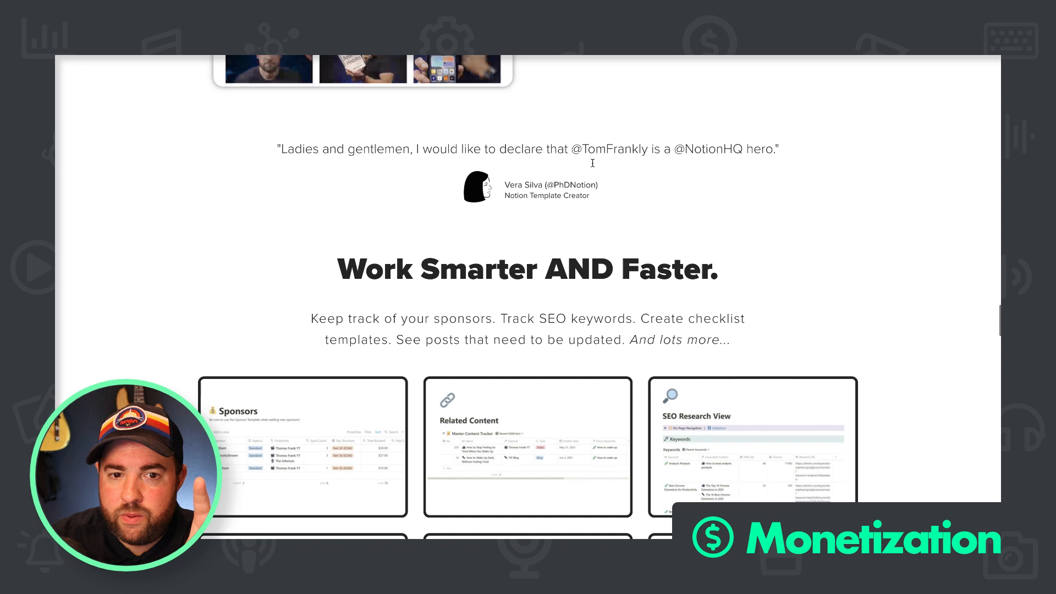
pyautogui.scroll(-3)
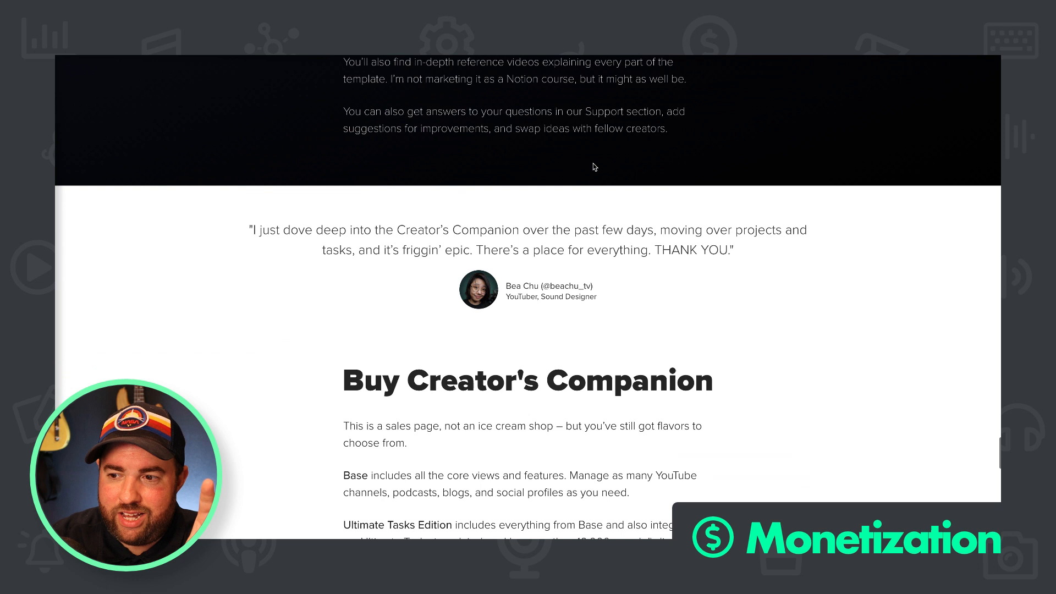
pyautogui.scroll(-3)
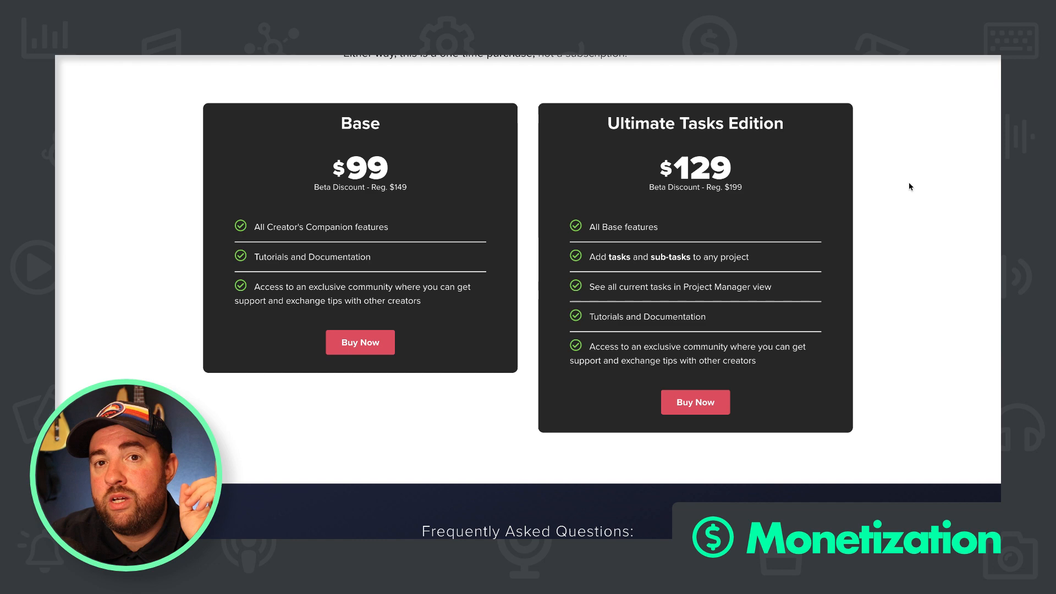
pyautogui.scroll(3)
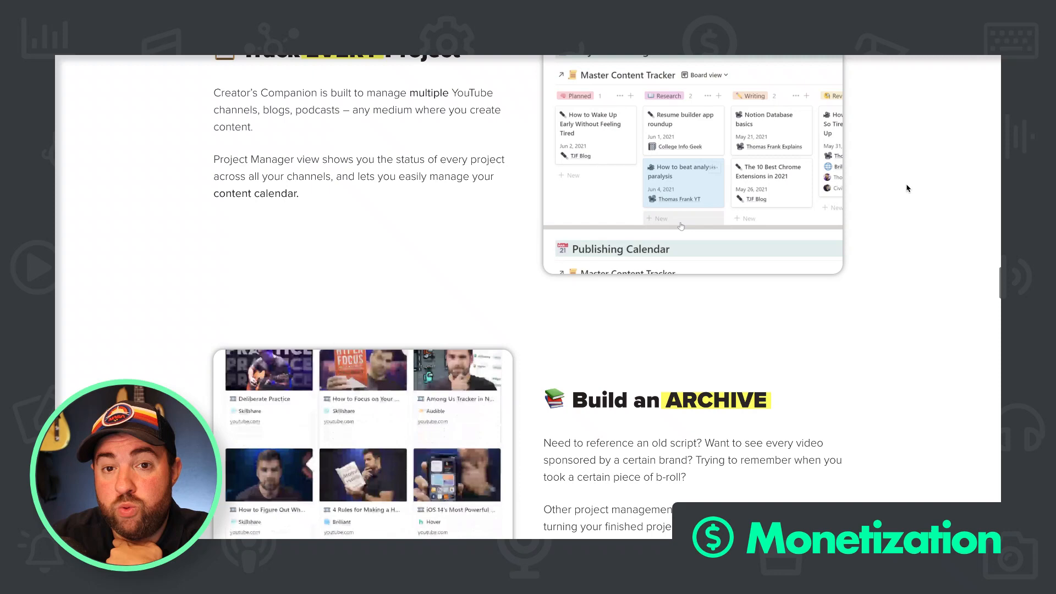
pyautogui.scroll(3)
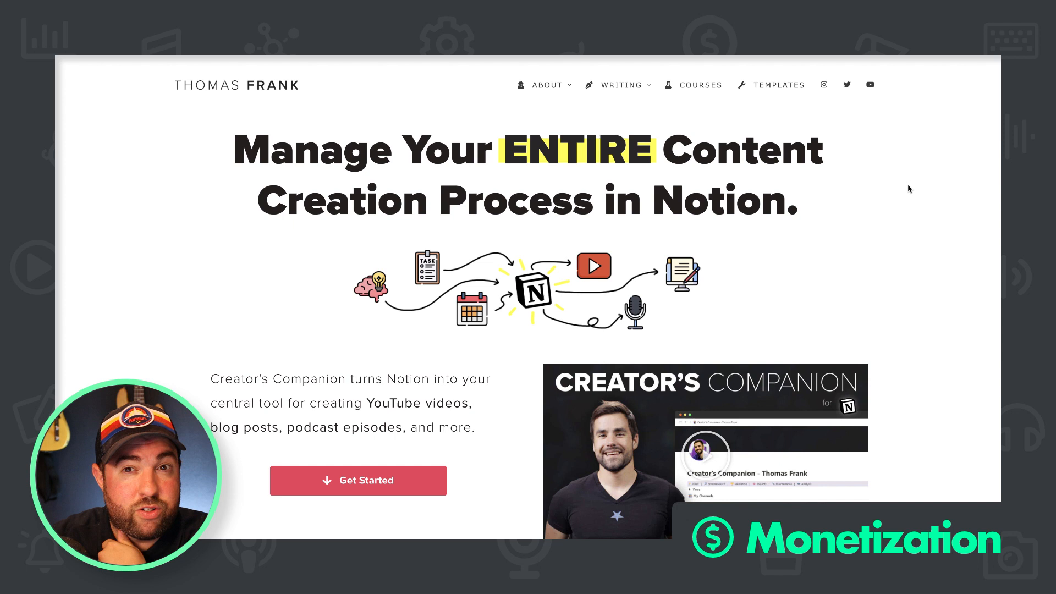
# - Move from the hero headline down to the 'Stop Juggling Tools.' section
pyautogui.scroll(-3)
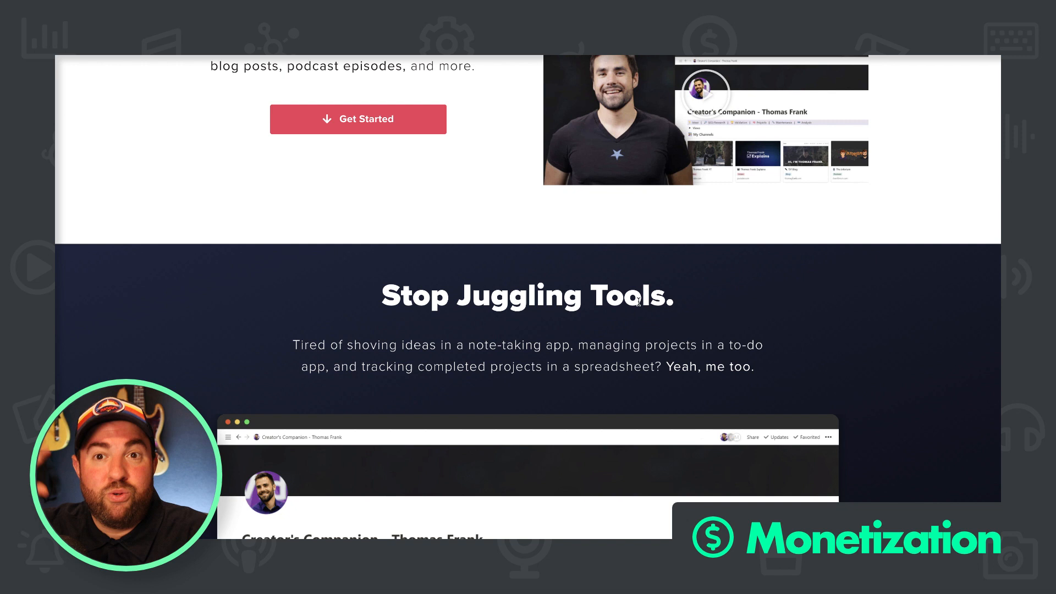
# - Look over the Stop Juggling Tools and Idea to Published sections, then return to the top headline
pyautogui.scroll(-3)
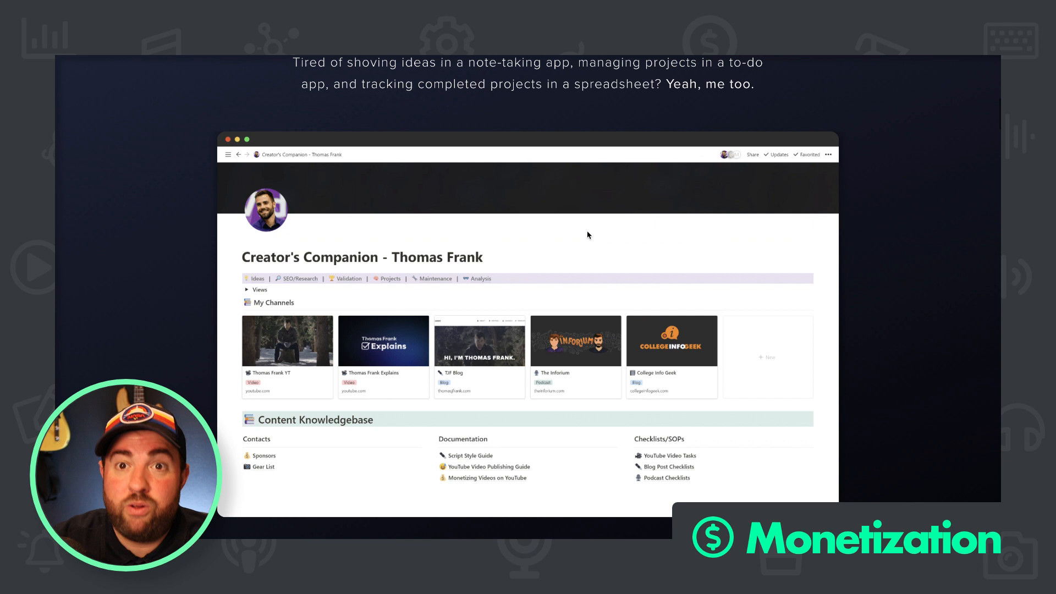
pyautogui.scroll(3)
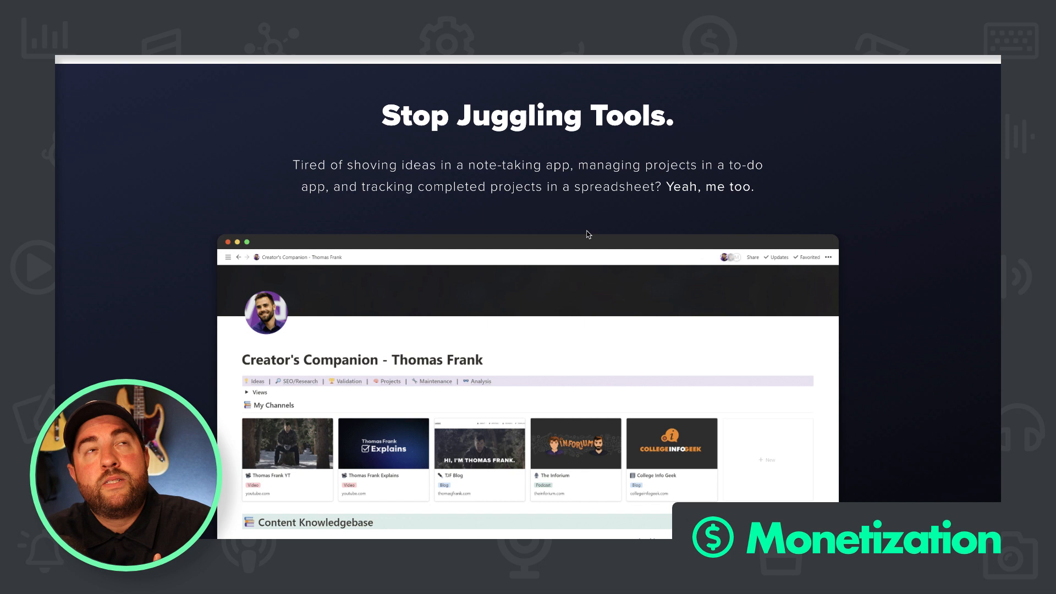
pyautogui.scroll(-3)
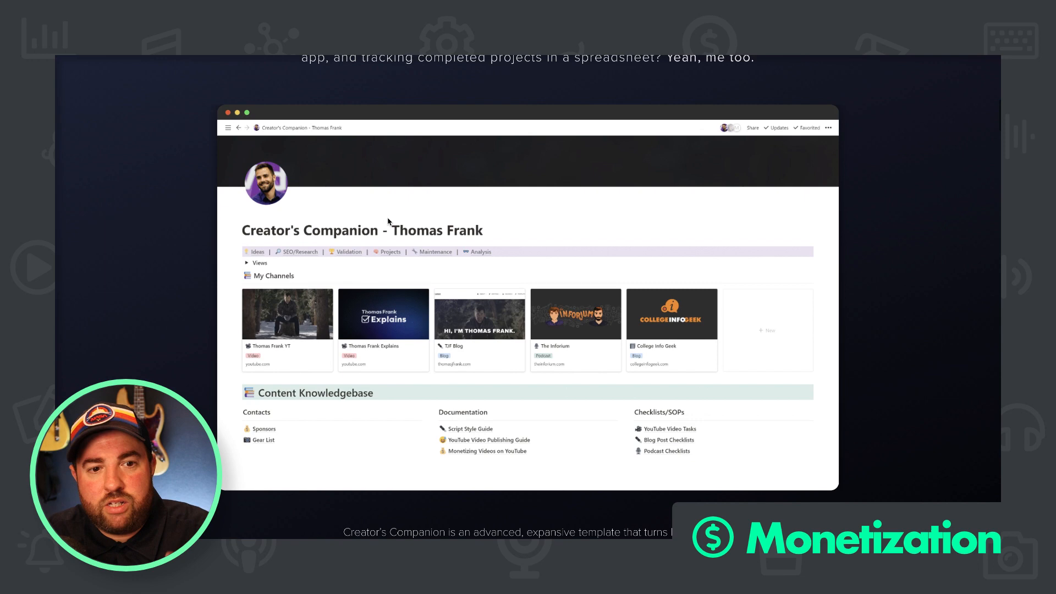
pyautogui.scroll(-3)
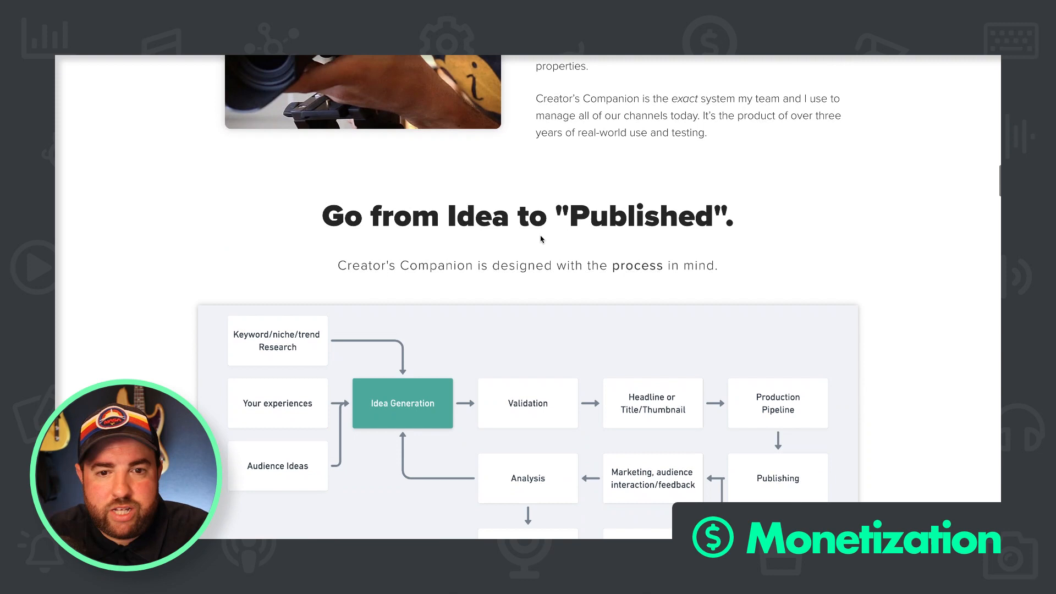
pyautogui.scroll(3)
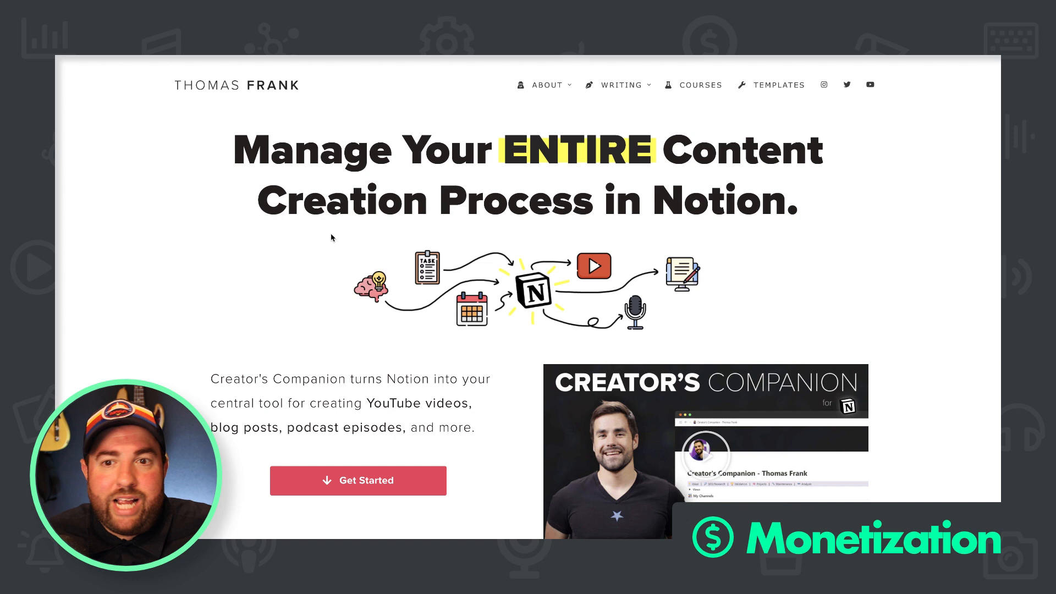
# - Scroll through About, the flowchart, Capture EVERY Idea and Identify WINNING Topics down to Track EVERY Project
pyautogui.scroll(-3)
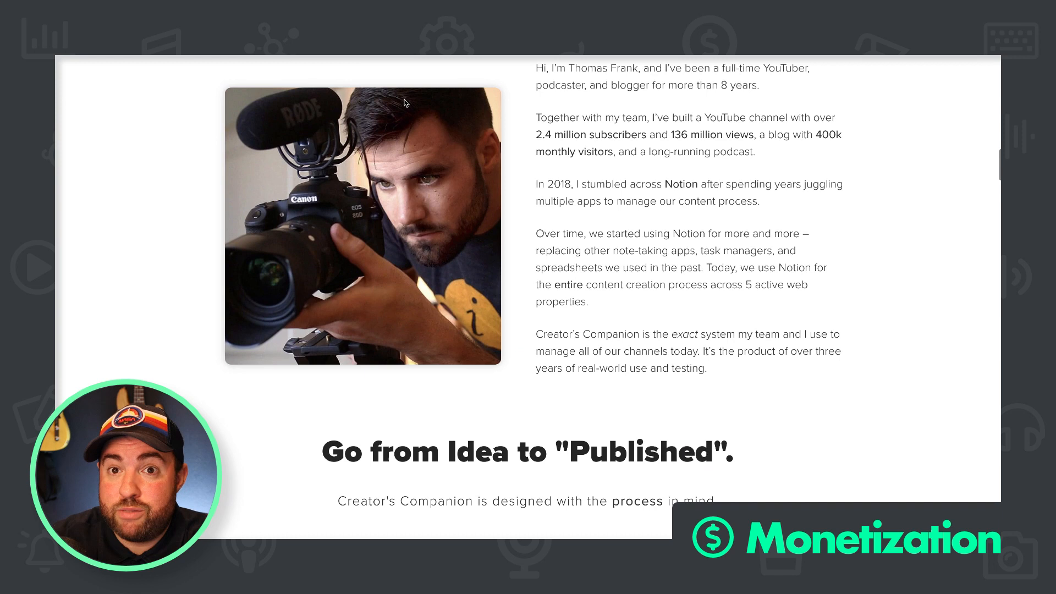
pyautogui.scroll(-3)
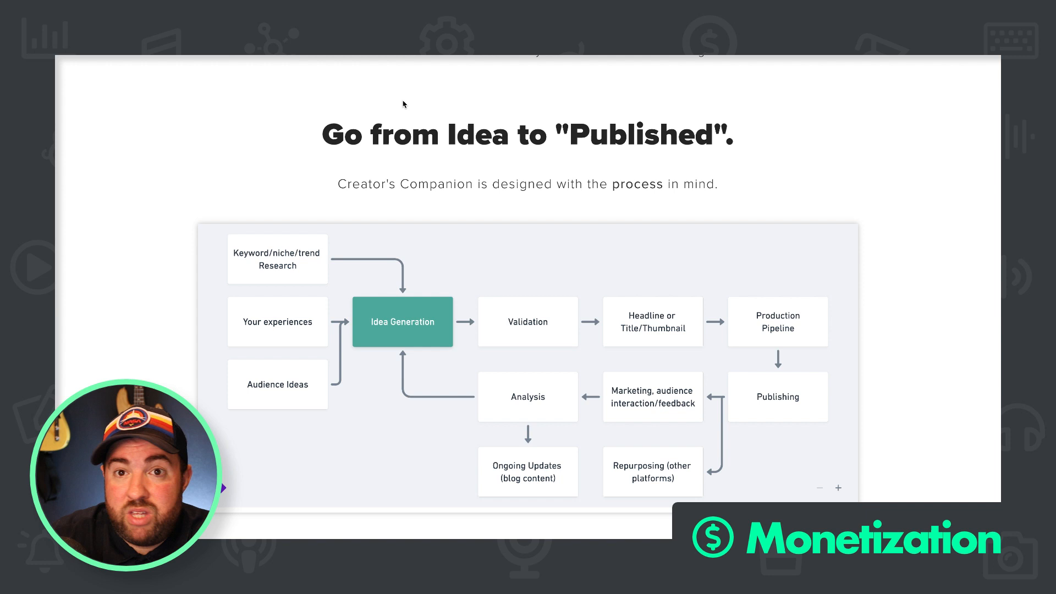
pyautogui.scroll(-3)
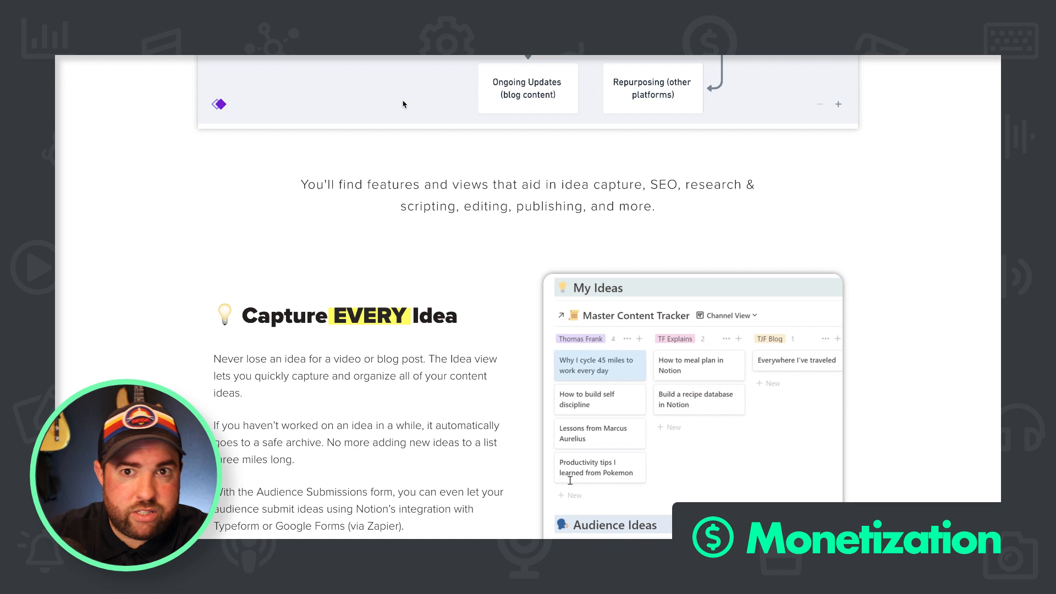
pyautogui.scroll(-3)
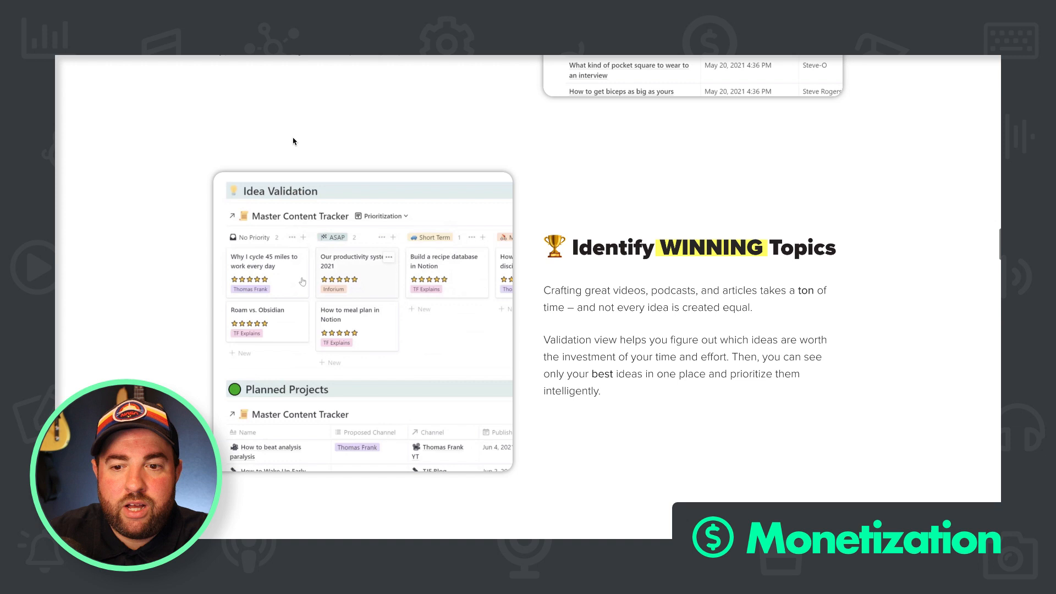
pyautogui.scroll(-3)
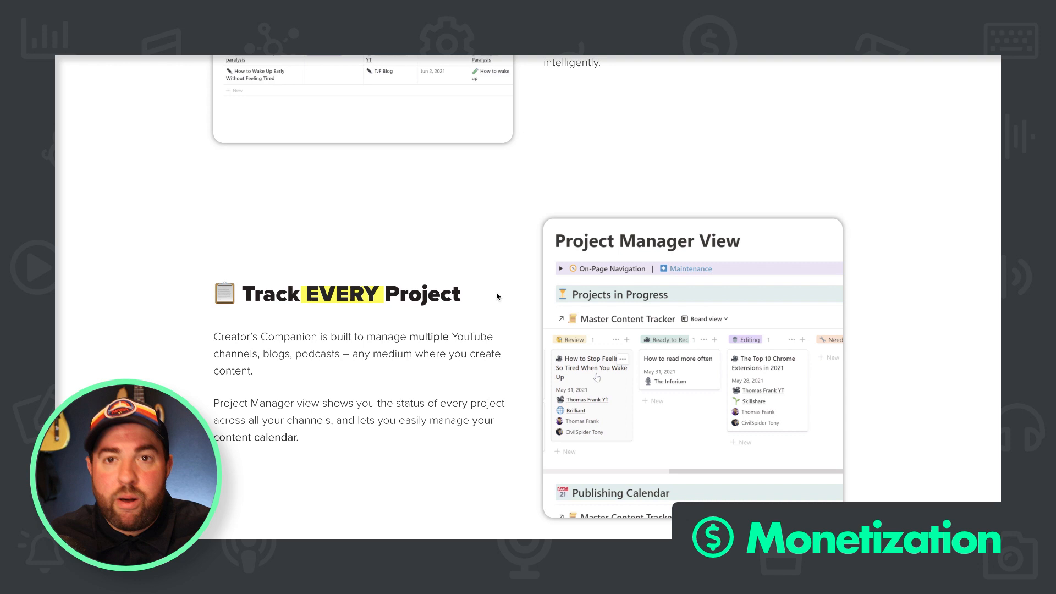
# - Pan the Project Manager View board embed sideways to see its Research, Writing and Review columns
pyautogui.scroll(-3)
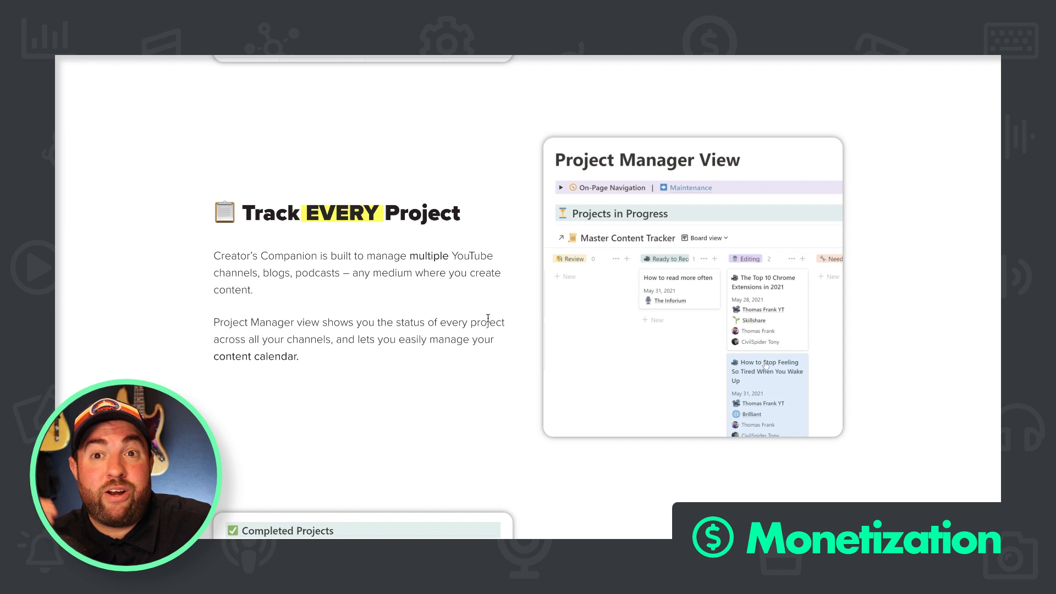
pyautogui.scroll(-3)
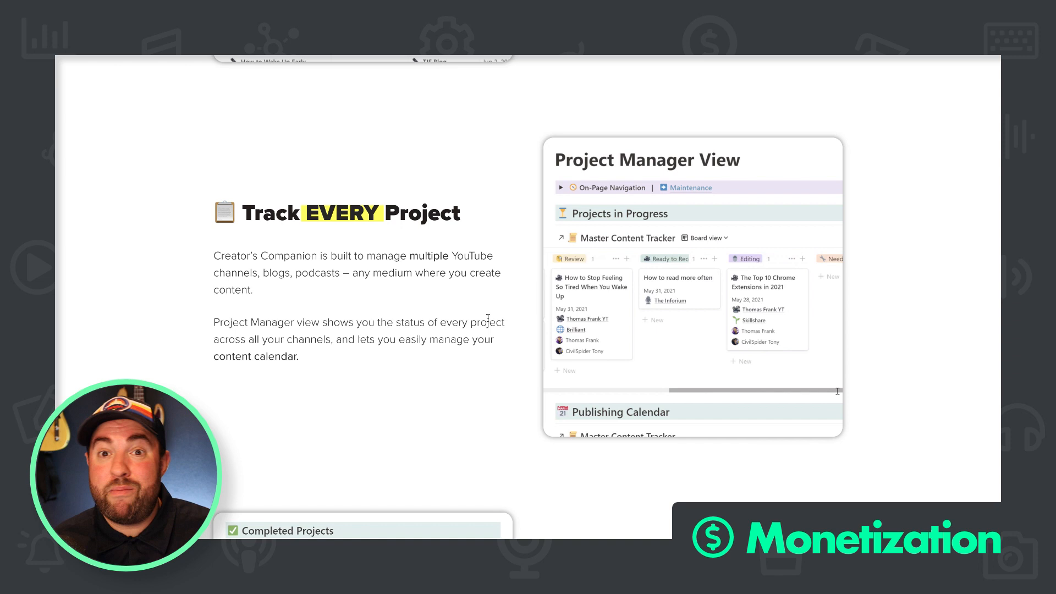
pyautogui.hscroll(-3)
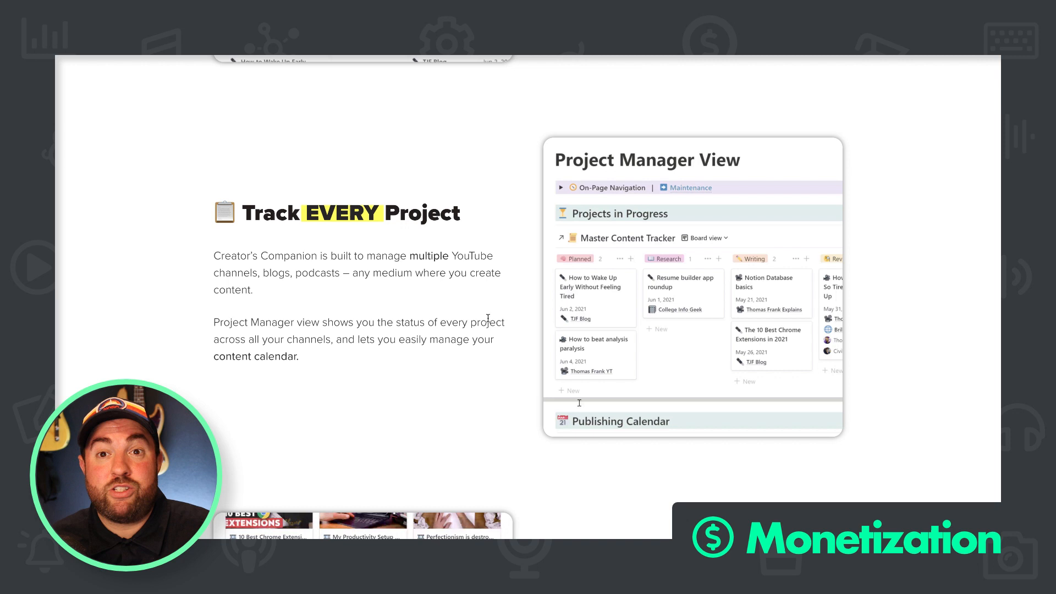
pyautogui.hscroll(3)
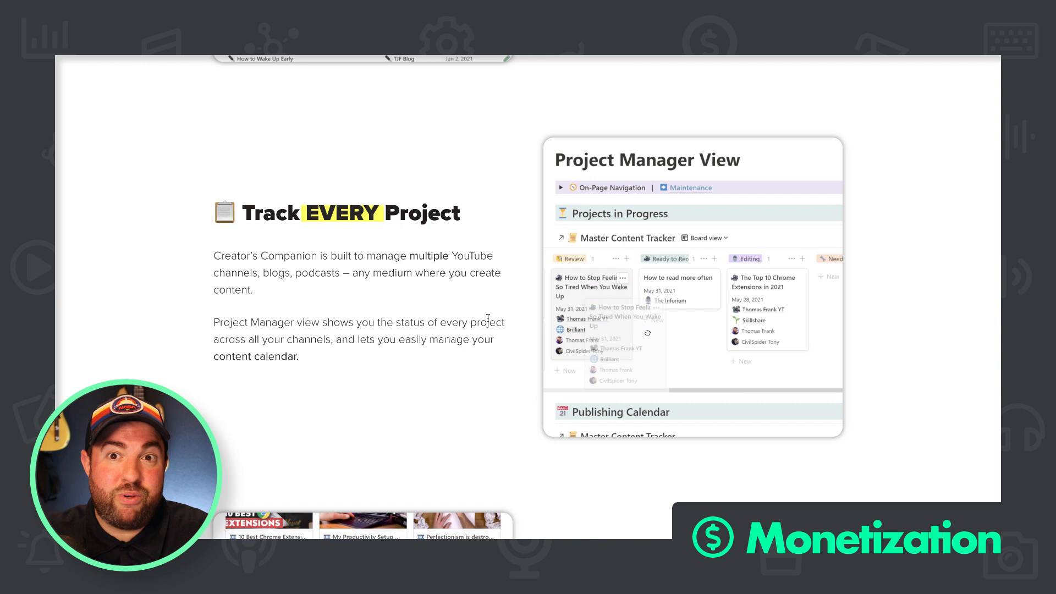
pyautogui.hscroll(-3)
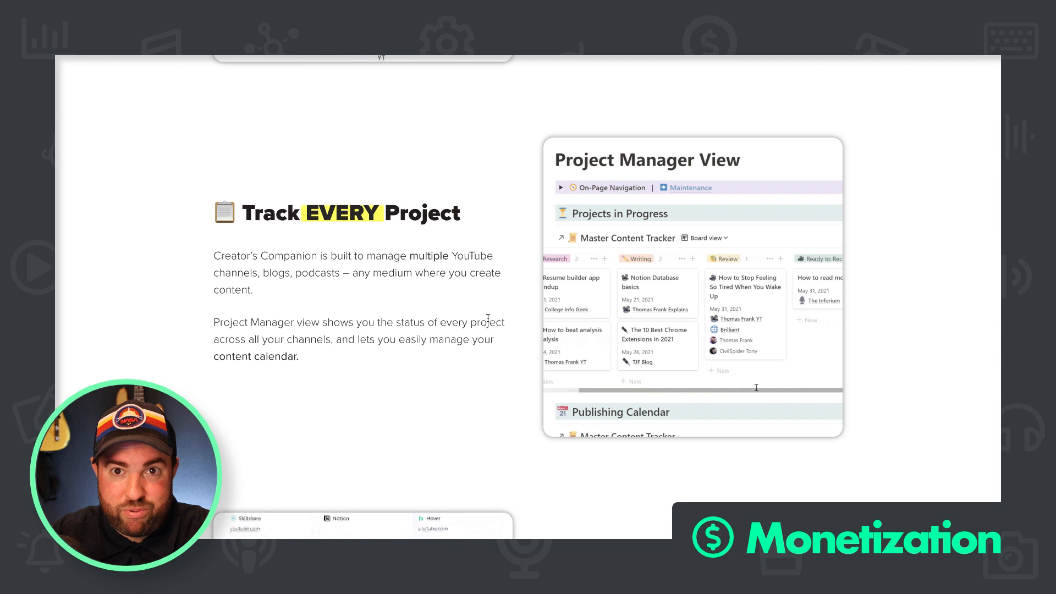